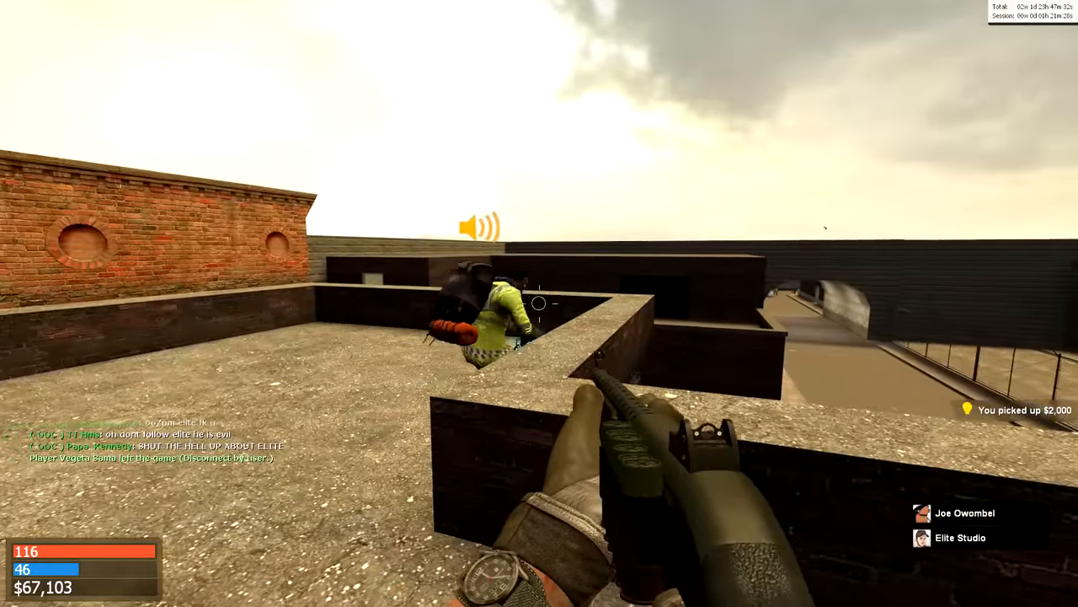
mouse_move(539, 303)
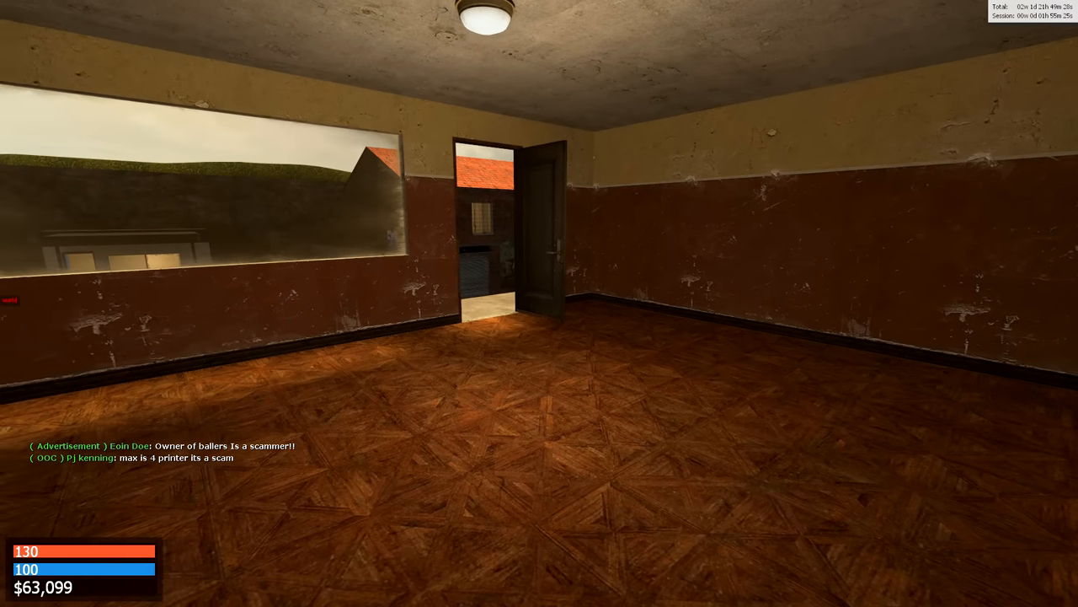
mouse_move(539, 303)
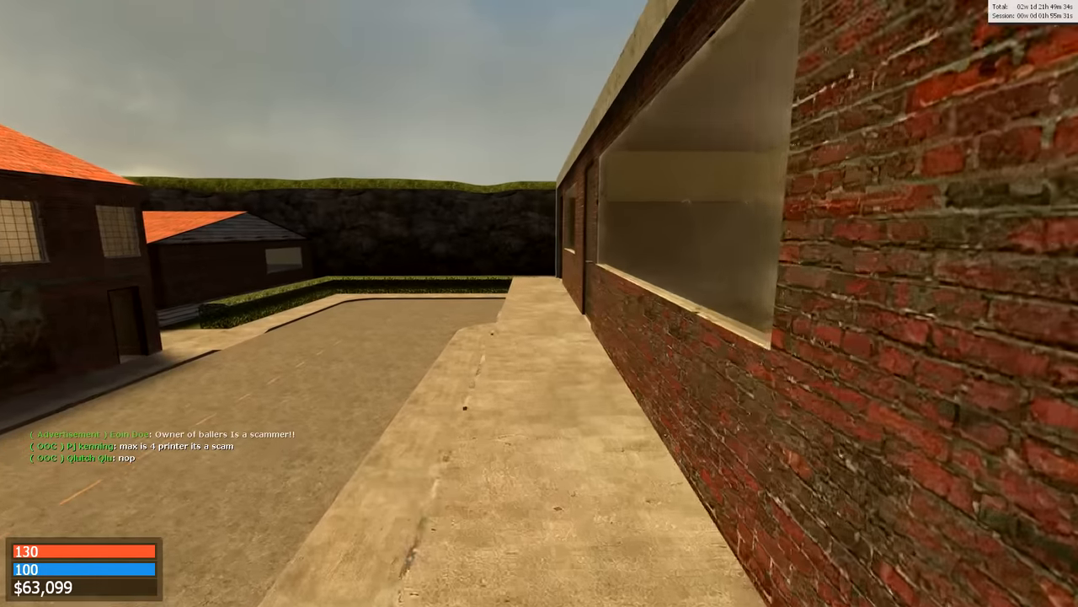
mouse_move(540, 303)
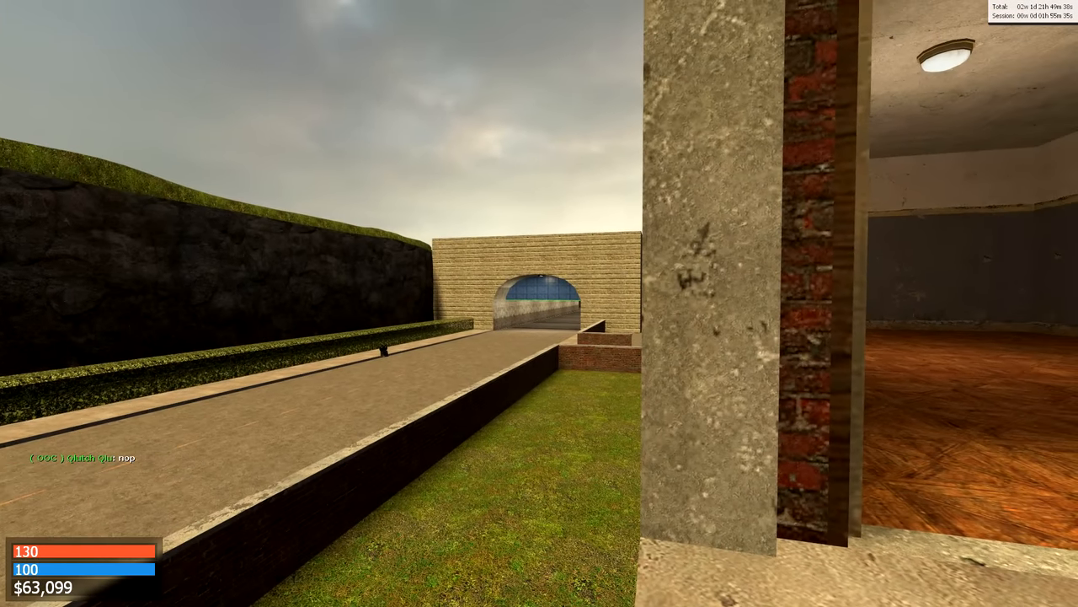
mouse_move(539, 303)
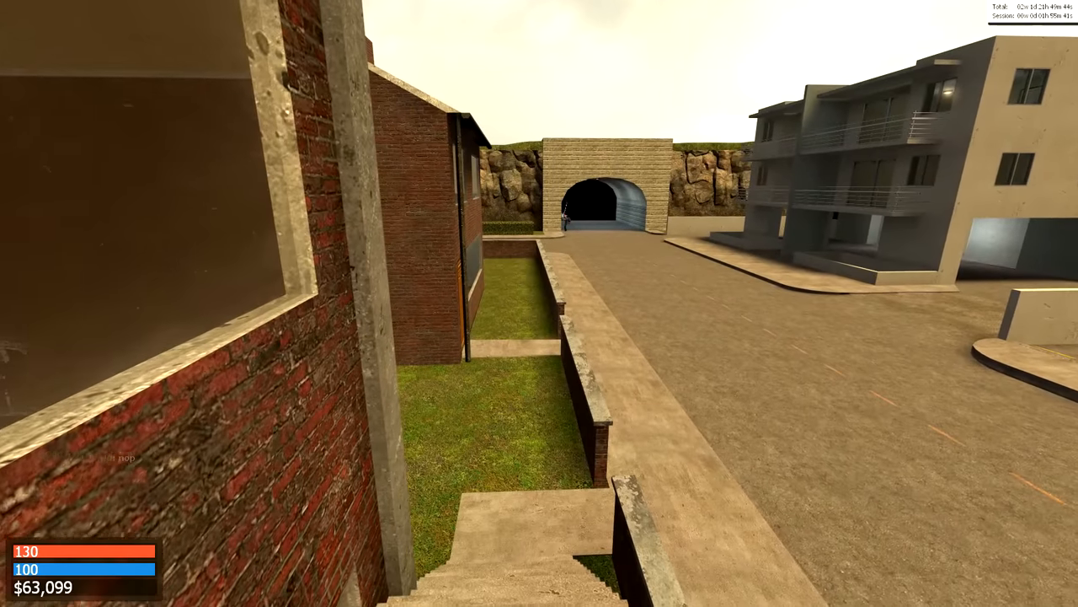
mouse_move(539, 303)
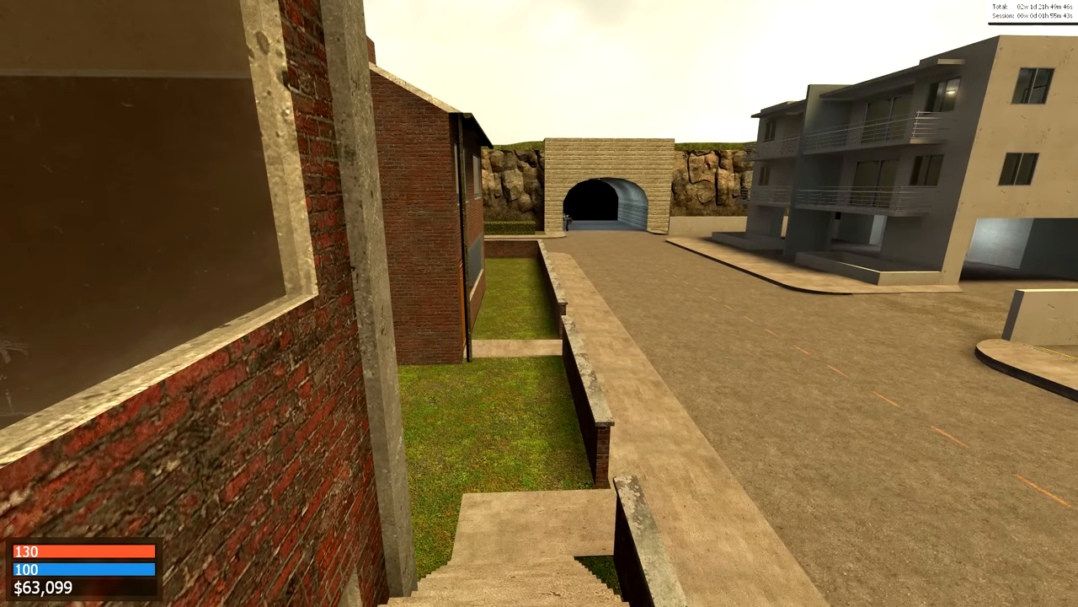
mouse_move(539, 304)
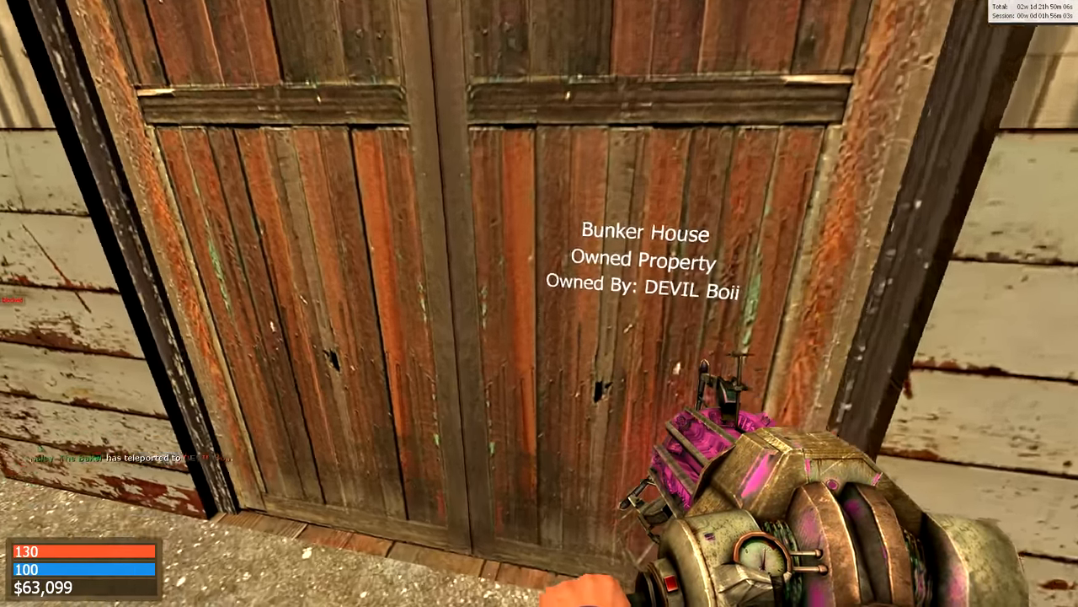
mouse_move(539, 303)
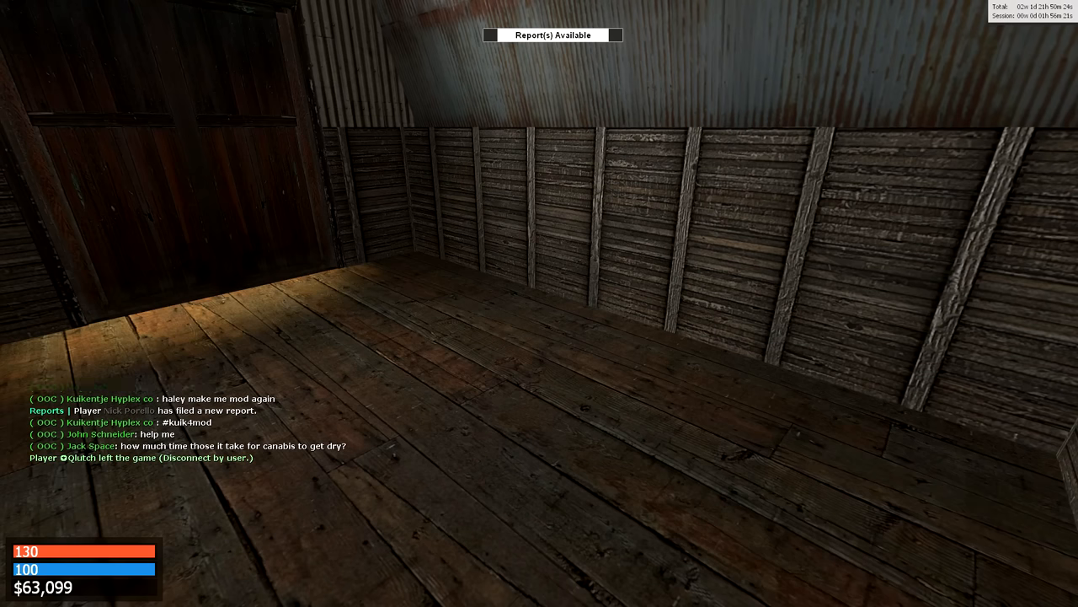
mouse_move(539, 303)
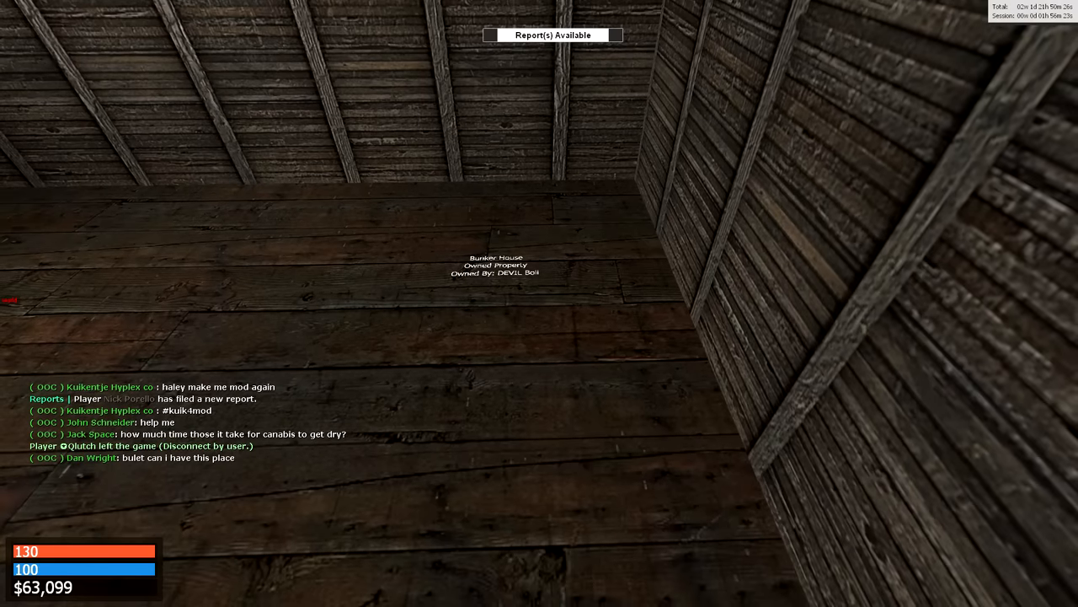
mouse_move(539, 303)
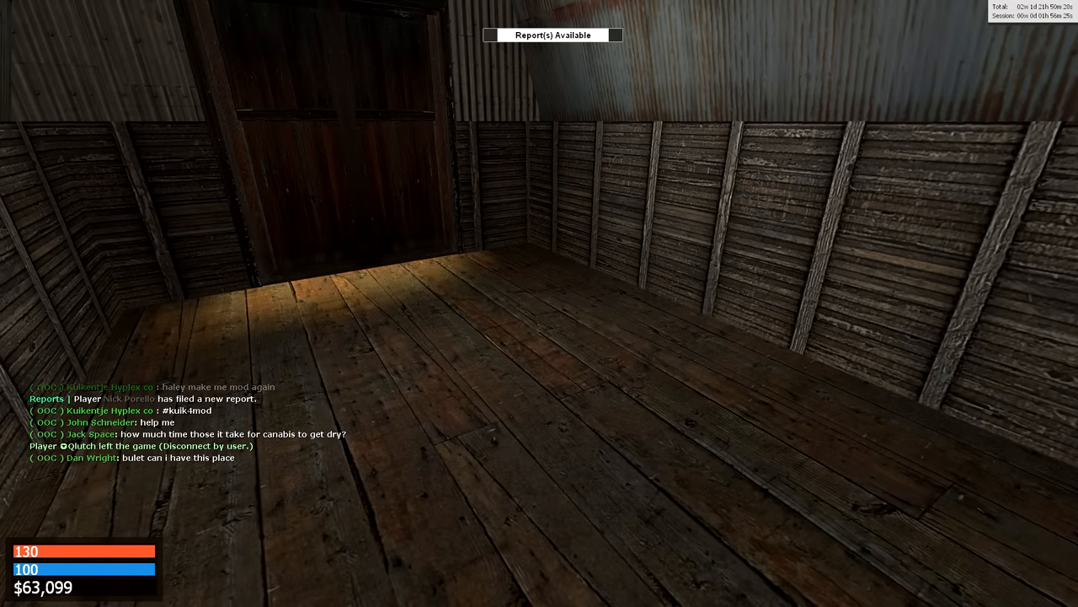
mouse_move(540, 303)
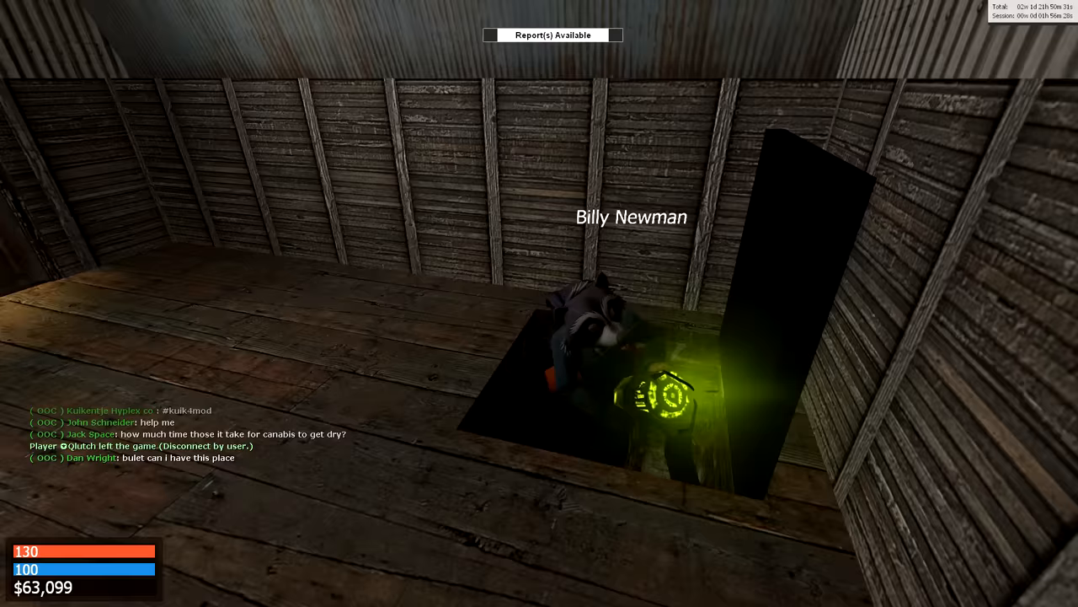
mouse_move(539, 303)
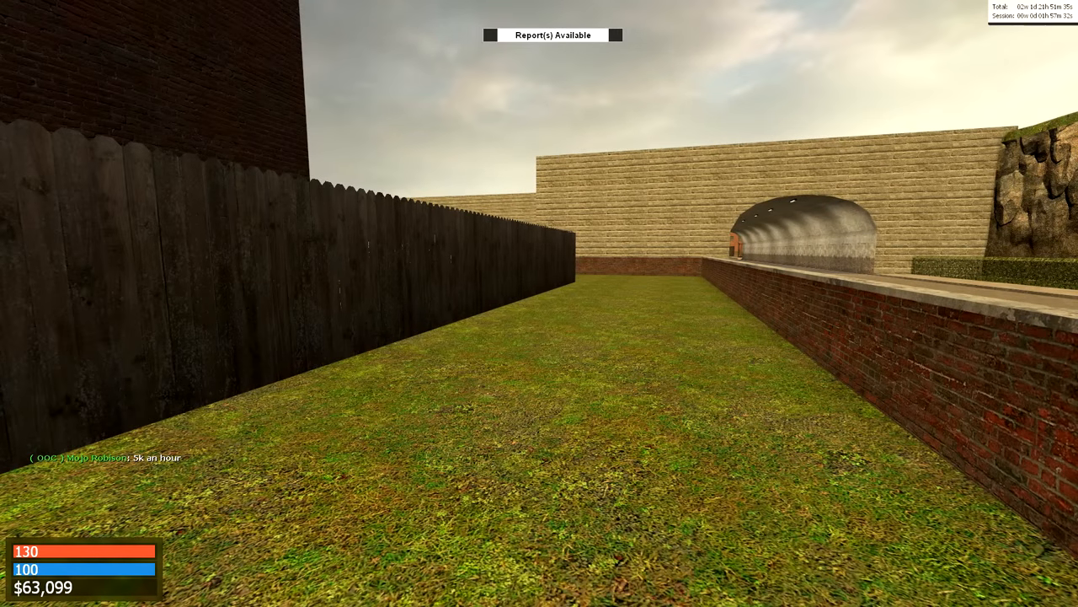
mouse_move(539, 303)
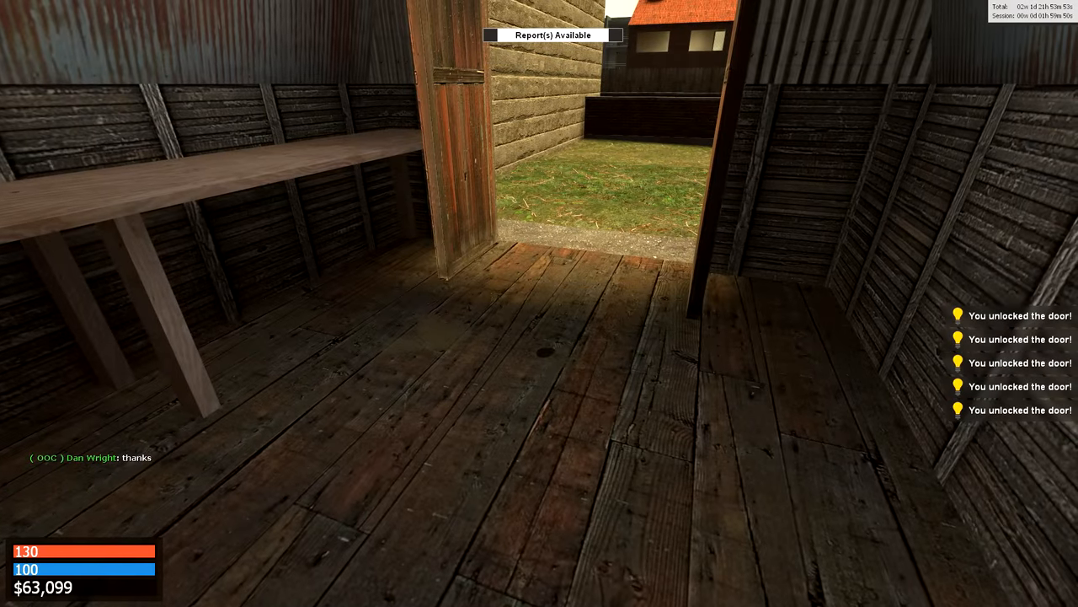
mouse_move(531, 245)
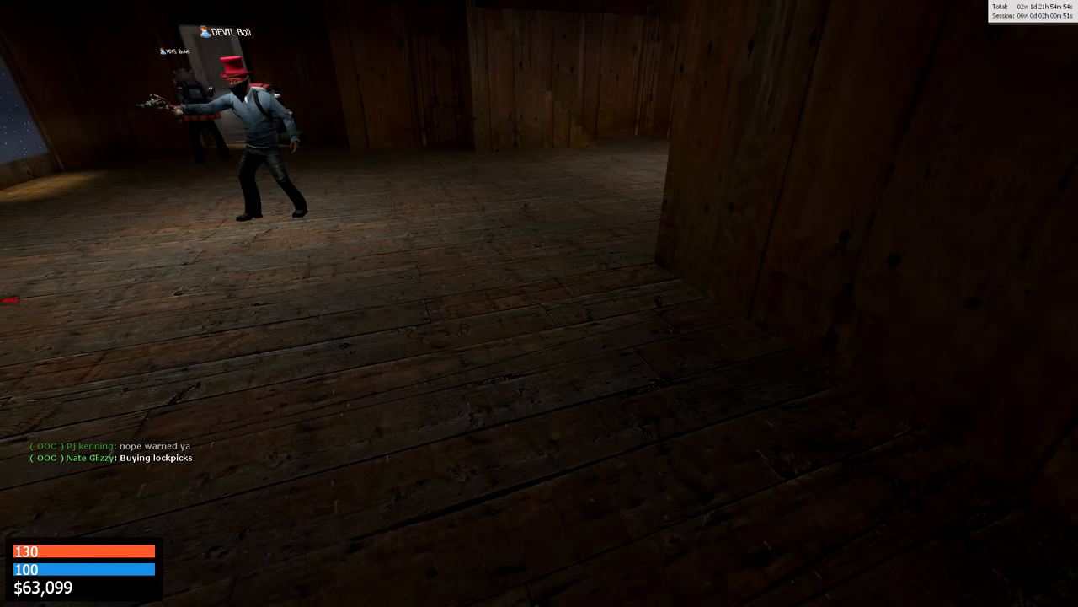
mouse_move(539, 303)
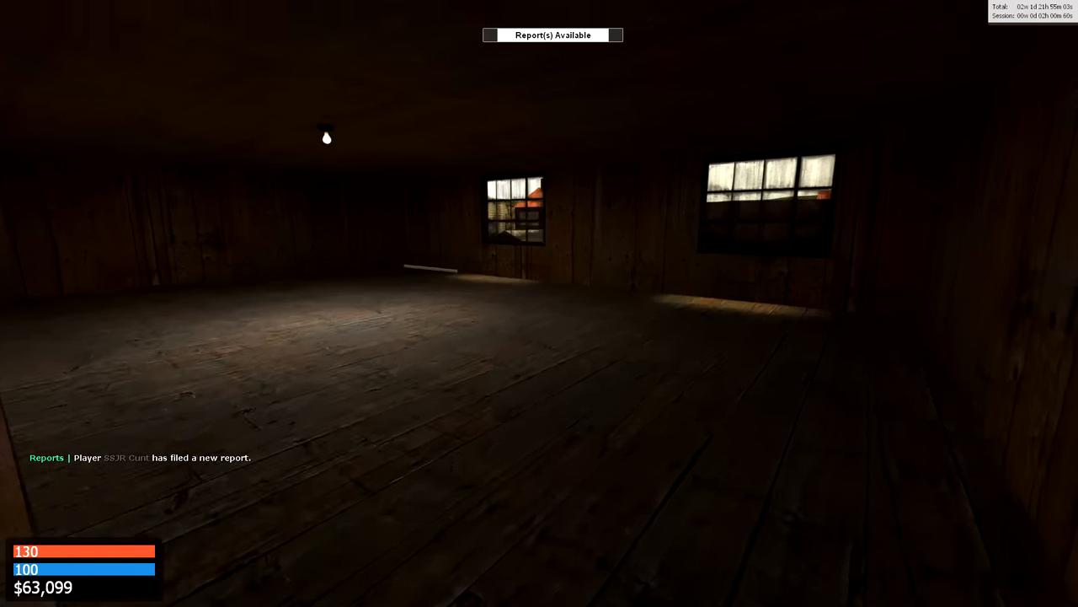
mouse_move(540, 303)
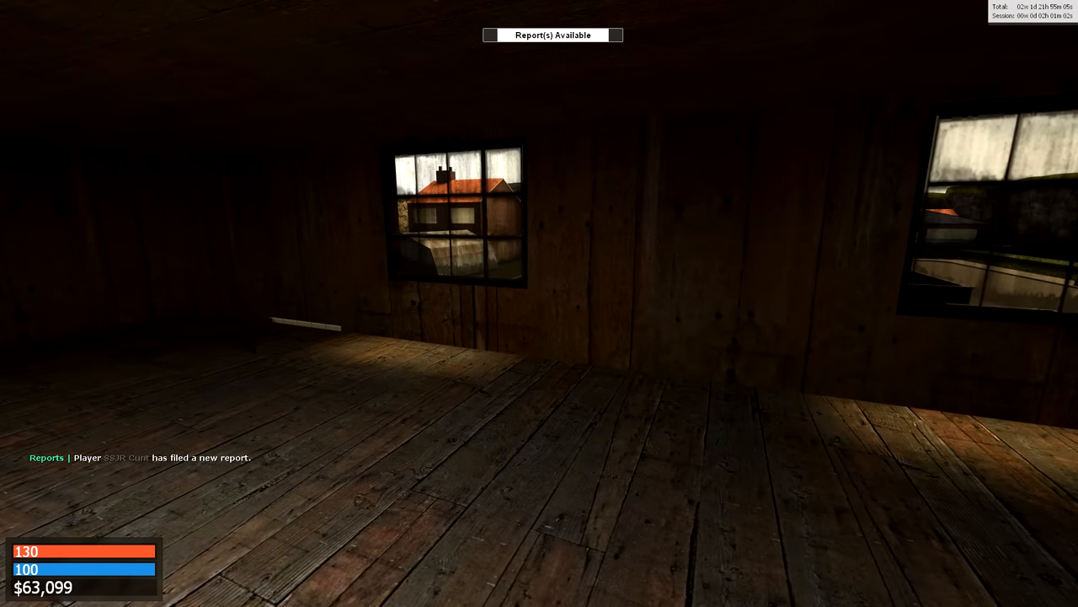
mouse_move(539, 303)
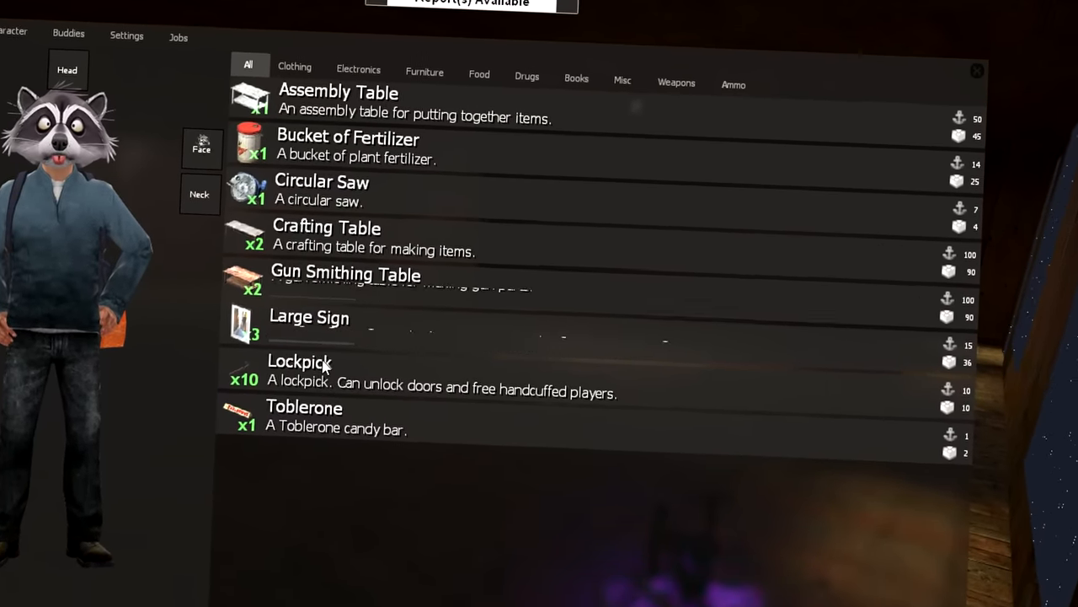
Step: Select an item in the inventory's All tab to show a large sign's Drop option
click(299, 361)
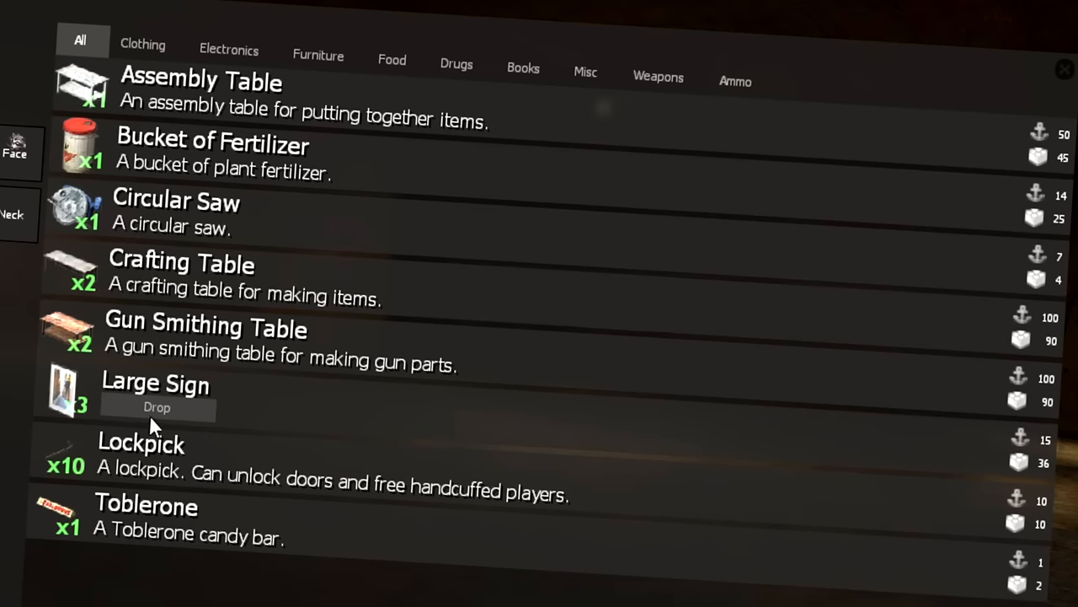
mouse_move(156, 287)
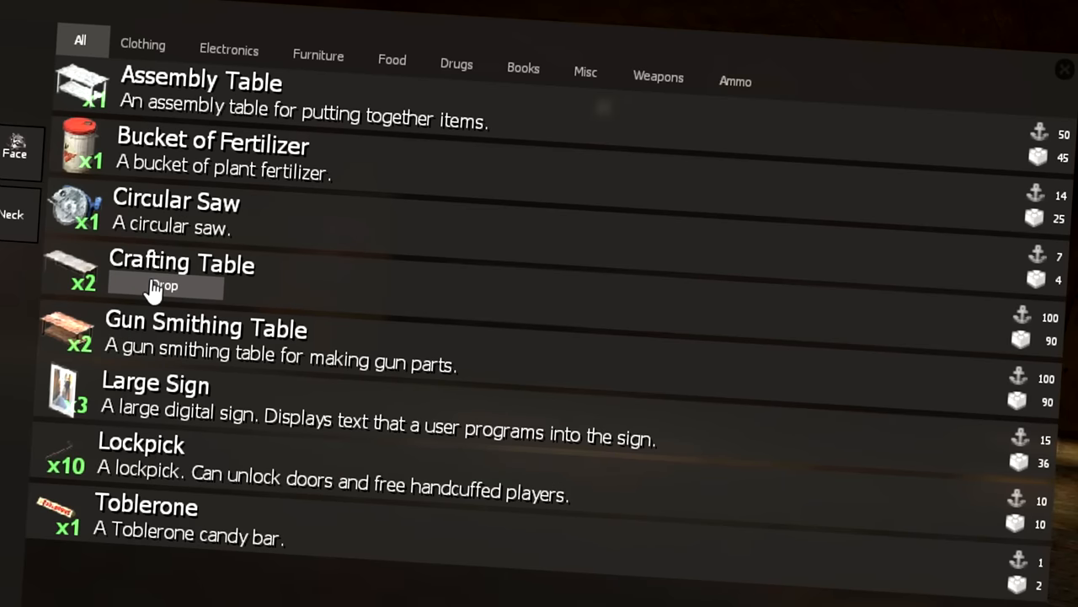
mouse_move(183, 185)
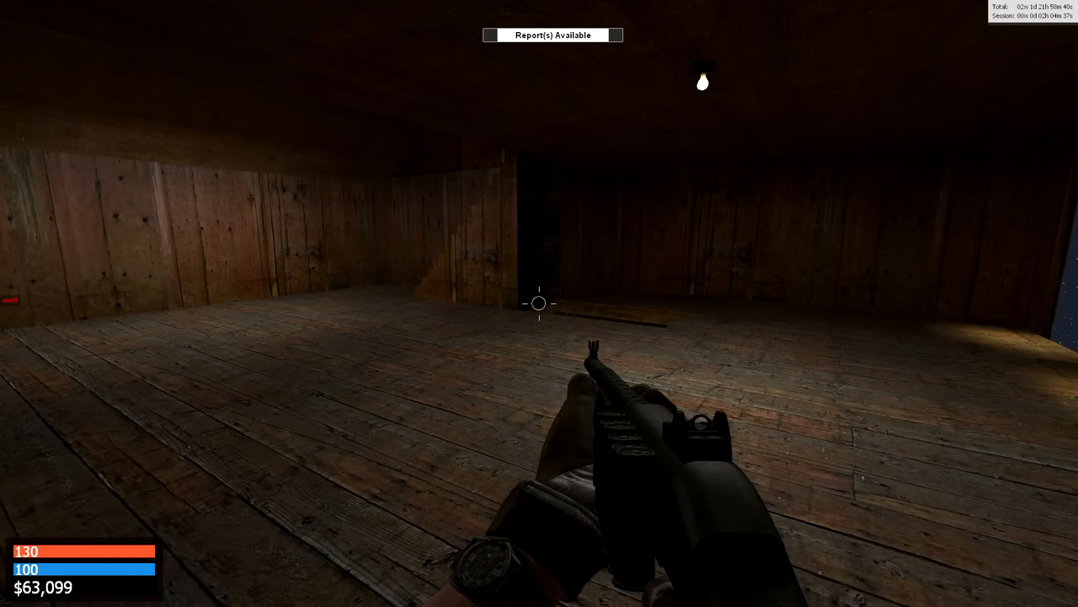
Step: Write a chat message asking who sells weapons, which ones, and the price
key(y)
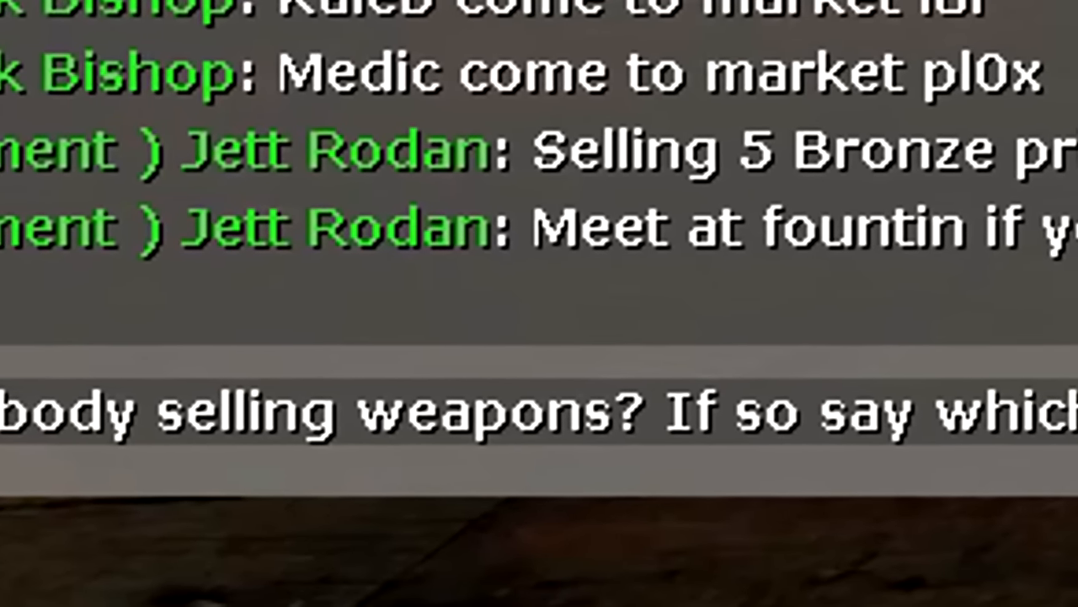
text(and the price.)
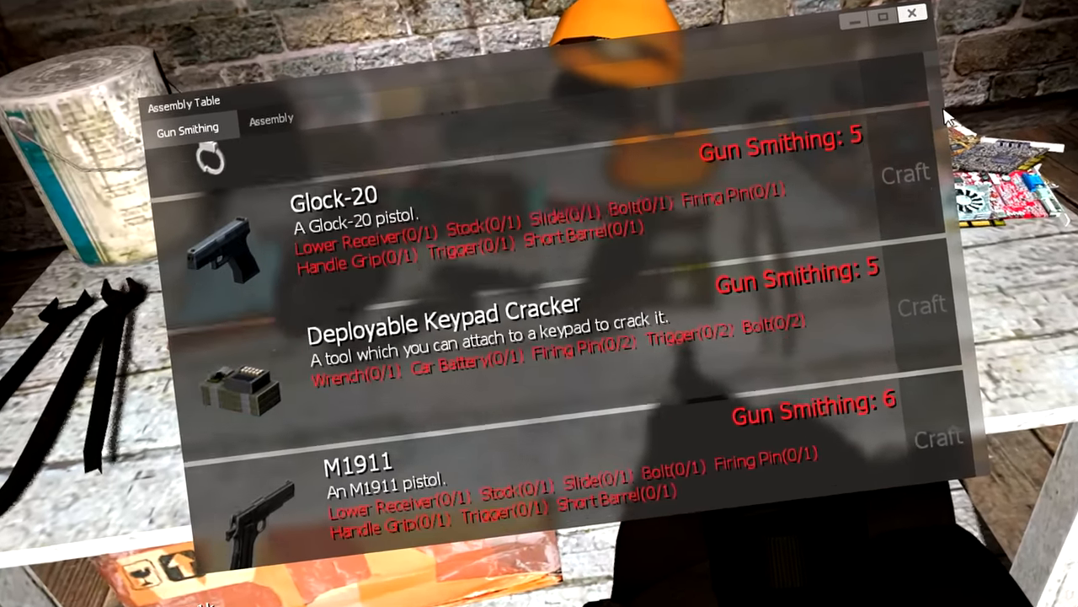
Step: Browse the assembly table's Gun Smithing recipes down to the M82 rifle
scroll(down, 3)
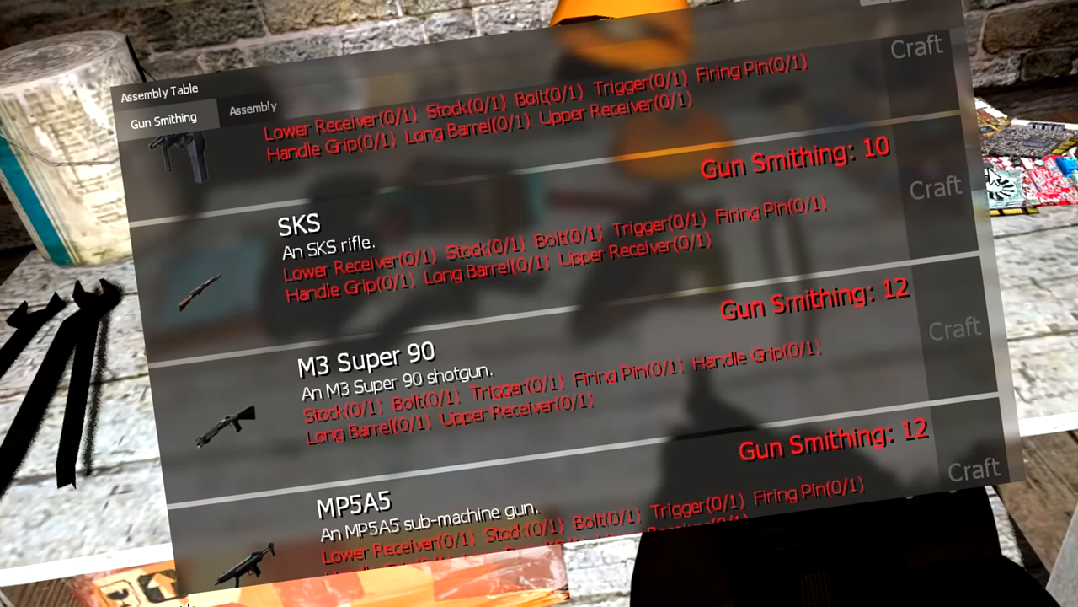
mouse_move(266, 354)
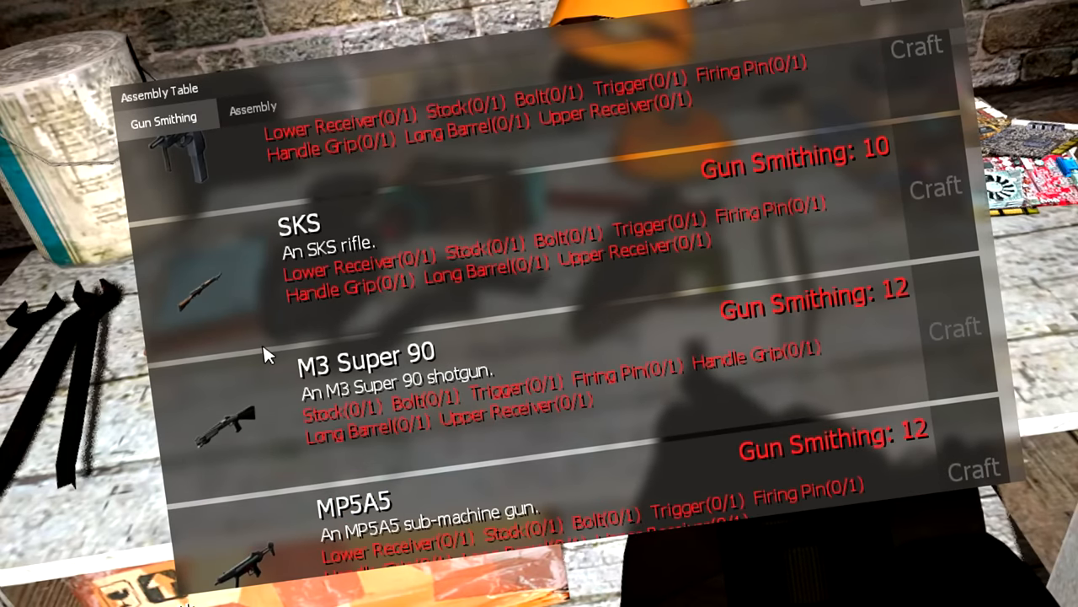
mouse_move(921, 175)
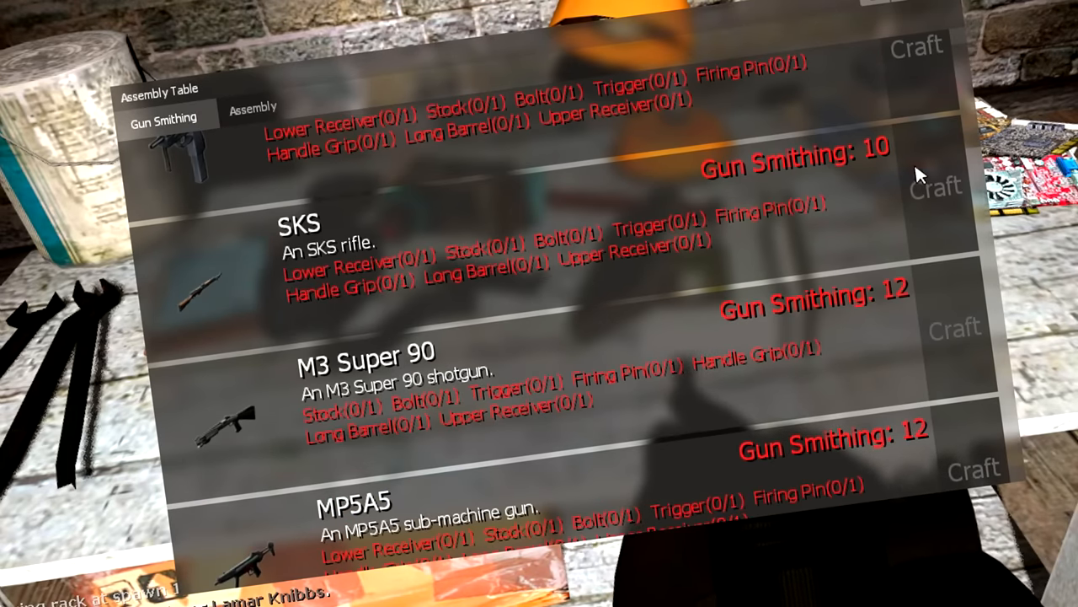
scroll(up, 3)
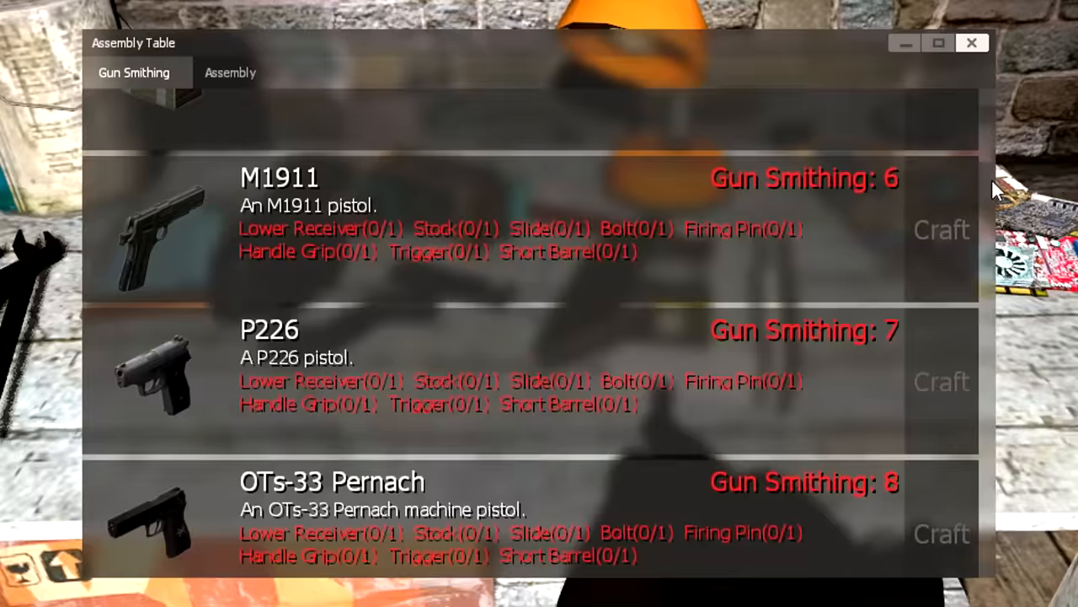
scroll(down, 3)
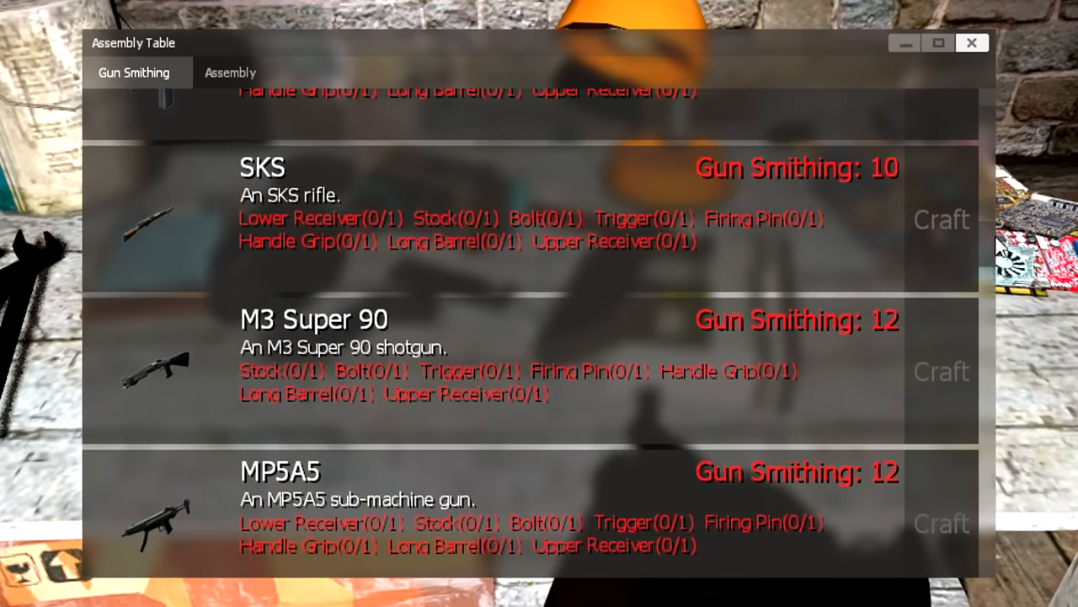
scroll(down, 3)
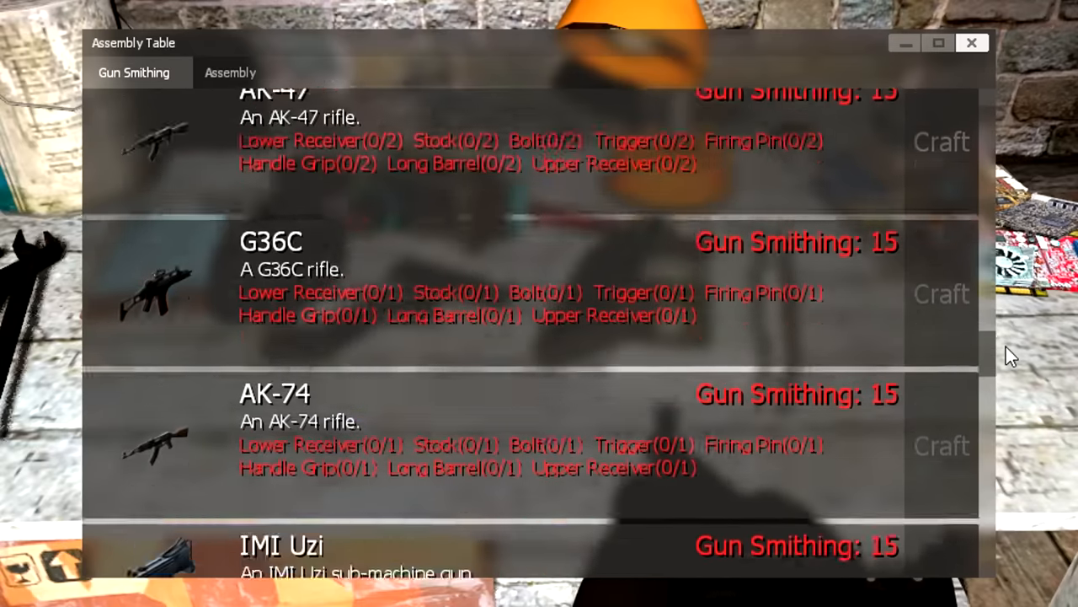
scroll(down, 3)
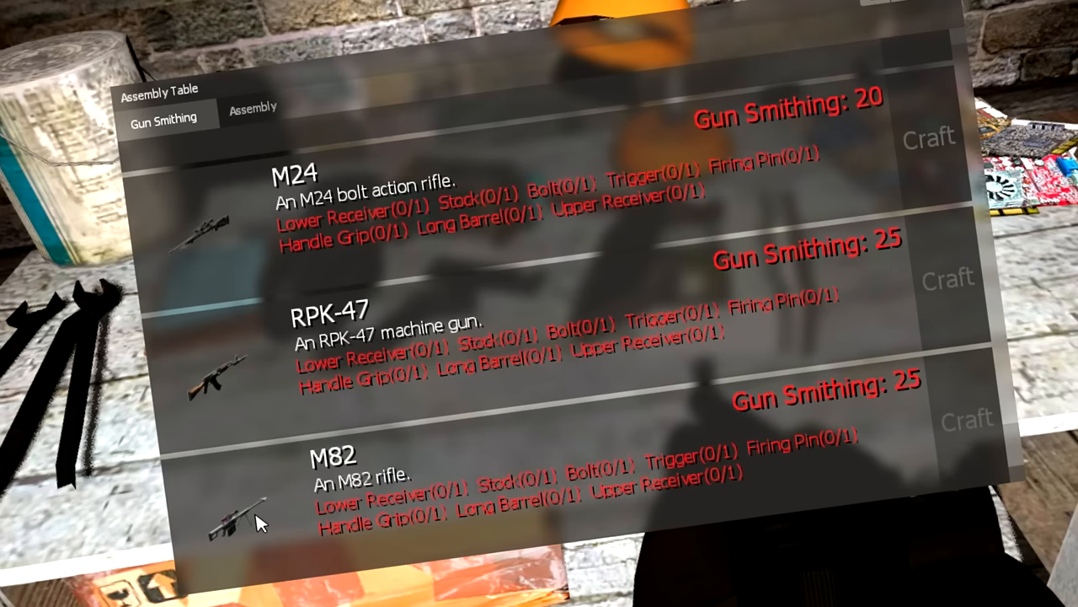
scroll(up, 3)
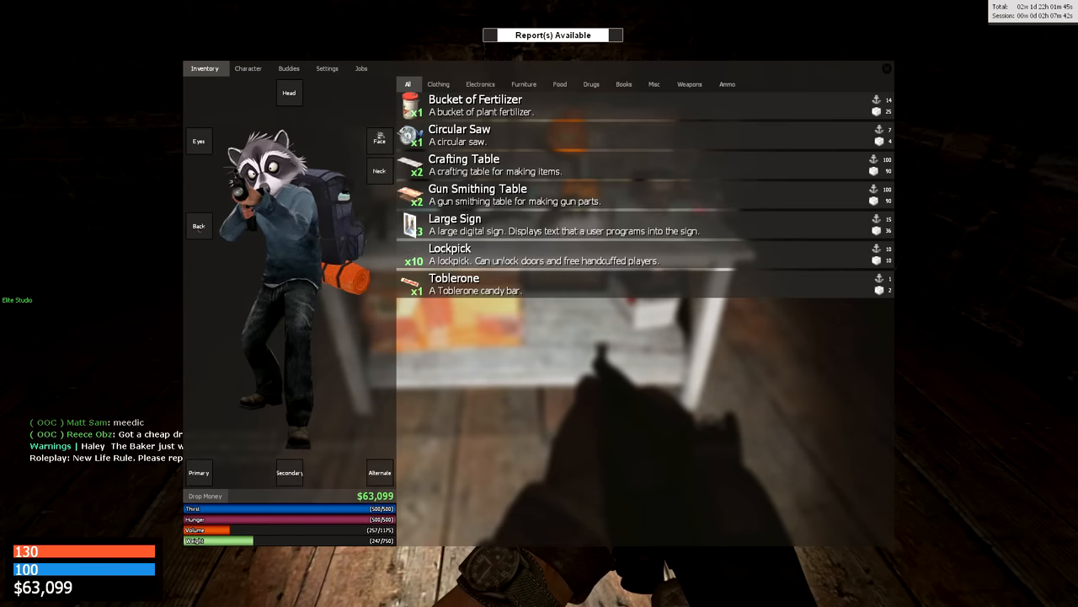
Step: View the Character tab showing Crafting at 10/16 XP and Assembly at 15/16 XP
click(248, 68)
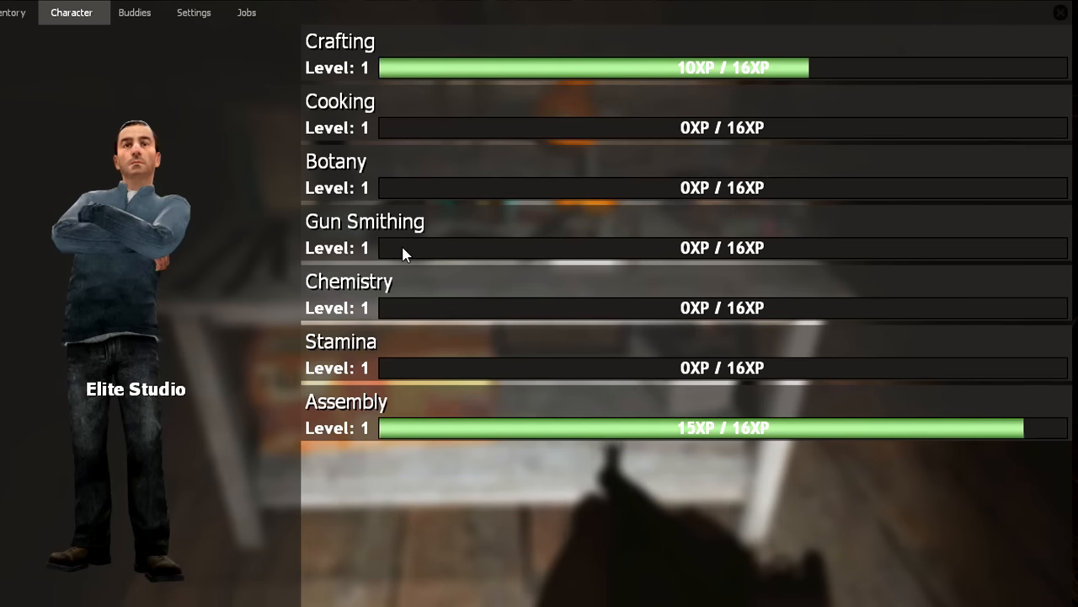
mouse_move(787, 261)
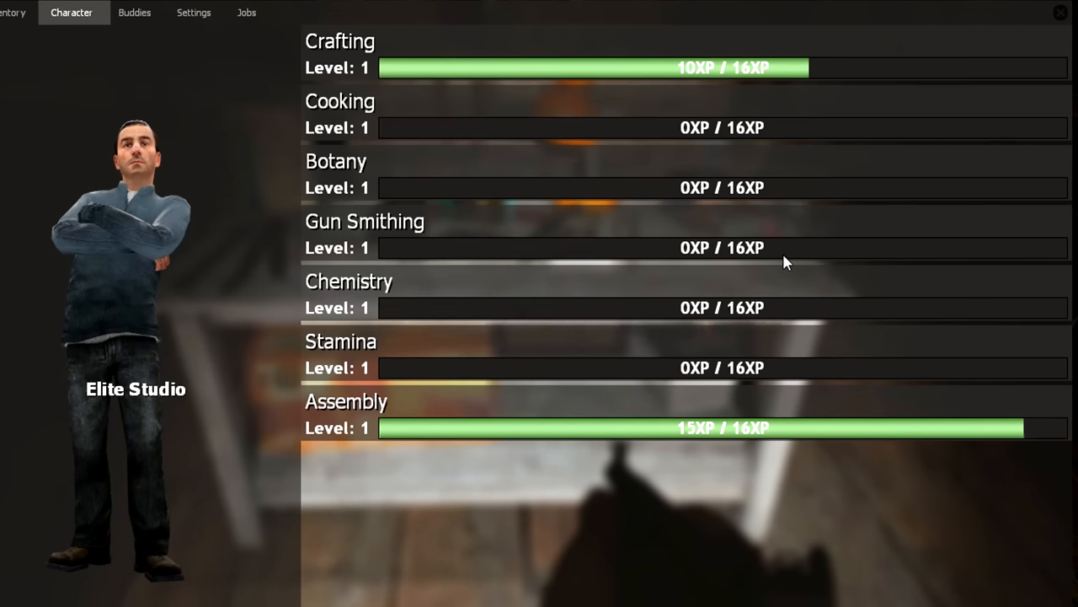
mouse_move(343, 250)
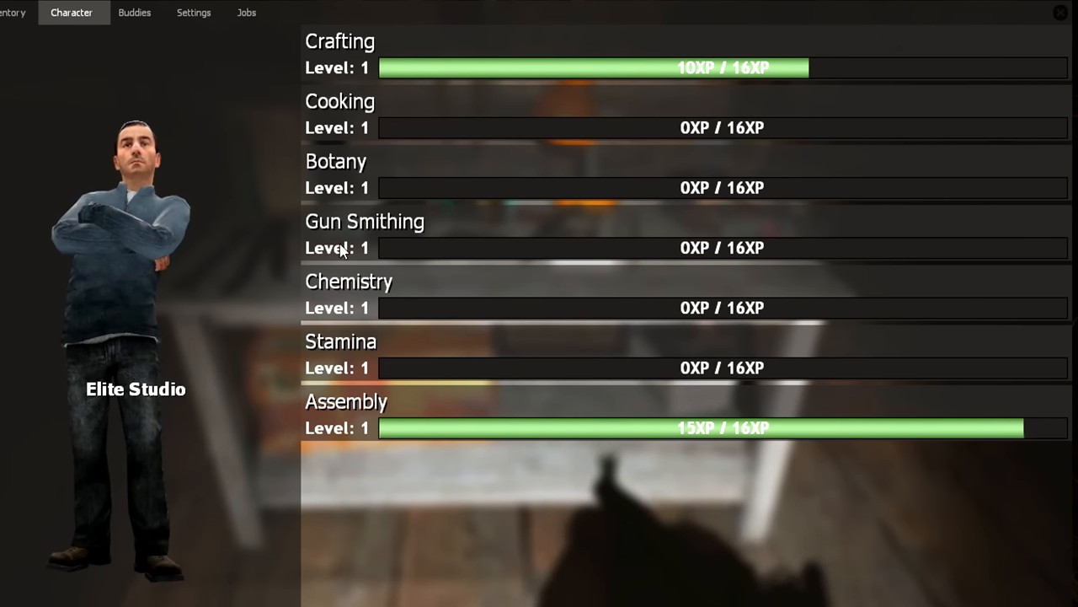
mouse_move(556, 156)
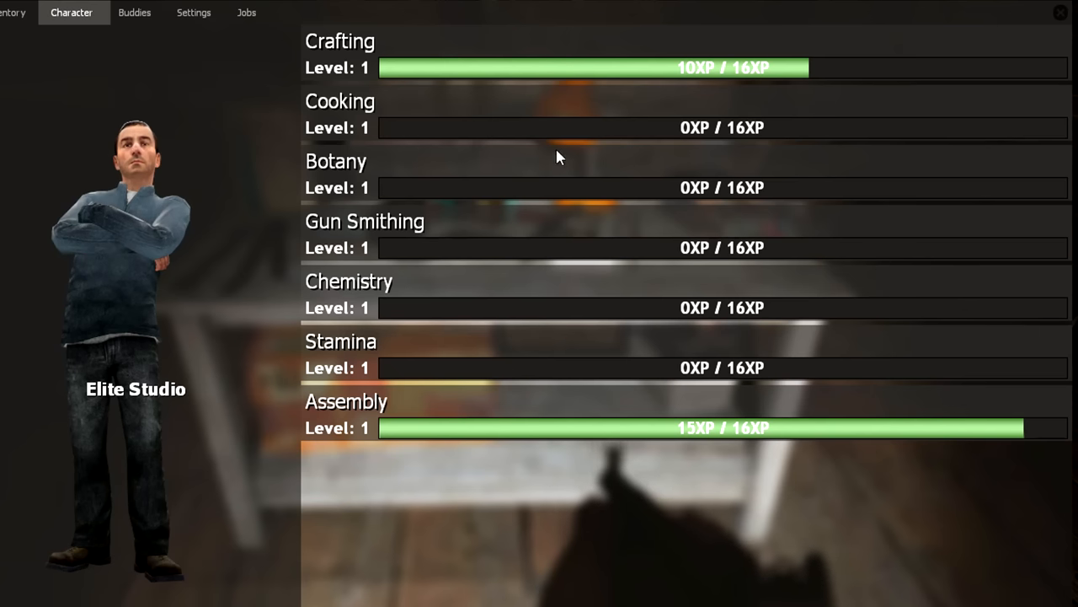
mouse_move(822, 150)
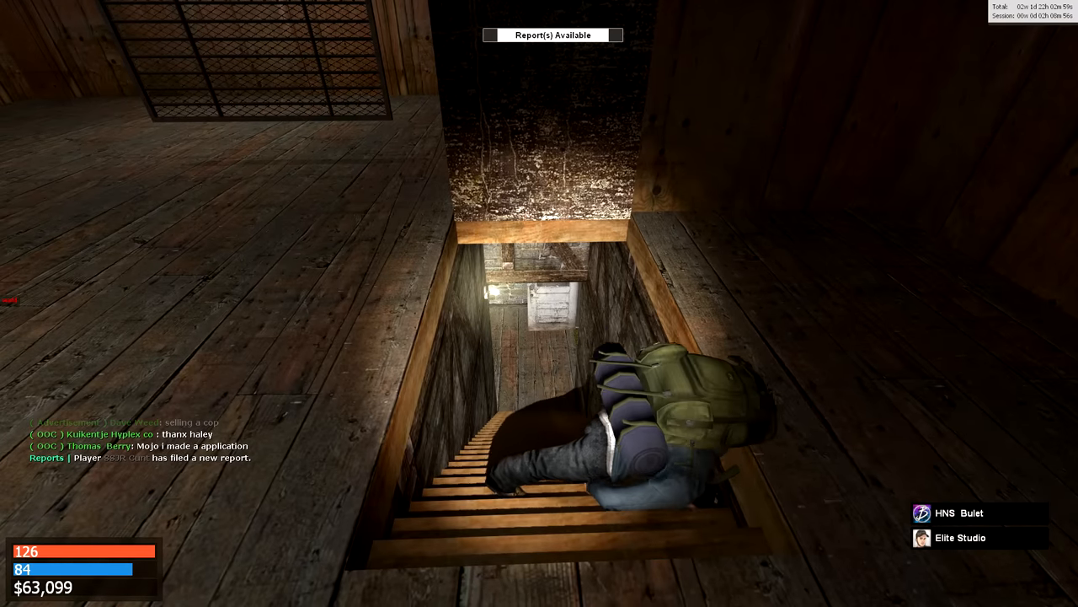
mouse_move(539, 303)
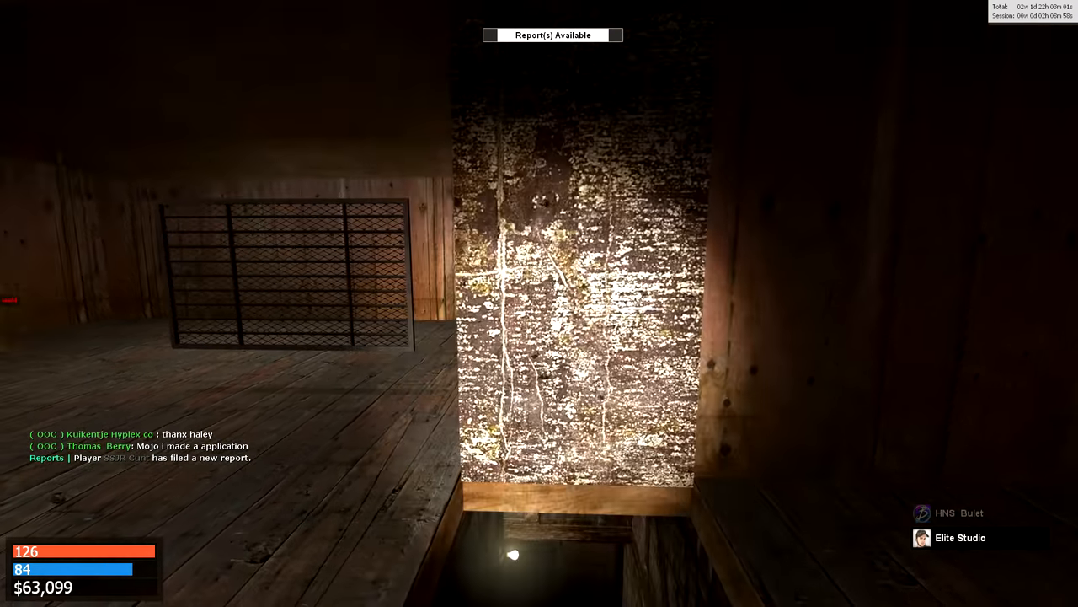
mouse_move(540, 303)
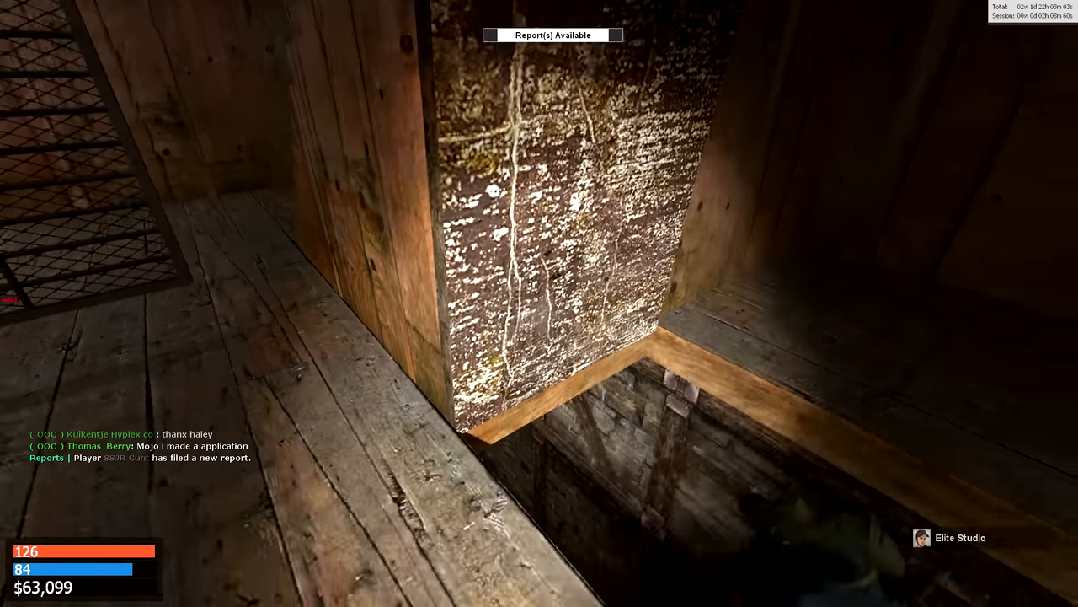
mouse_move(540, 304)
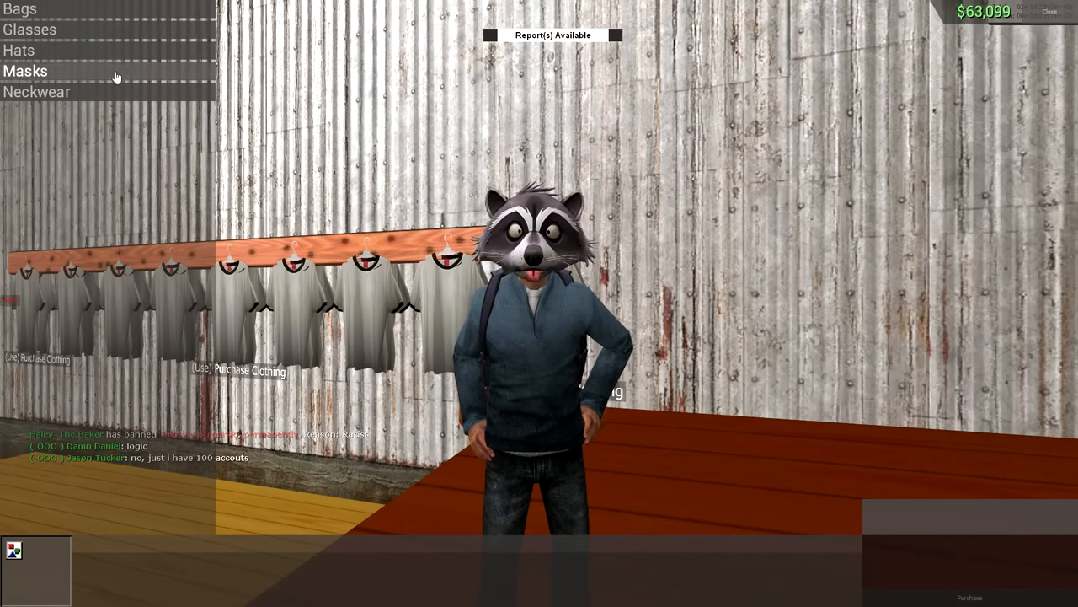
Step: Preview the Burgler Mask from the shop's Masks section, then browse the Bags category
click(25, 71)
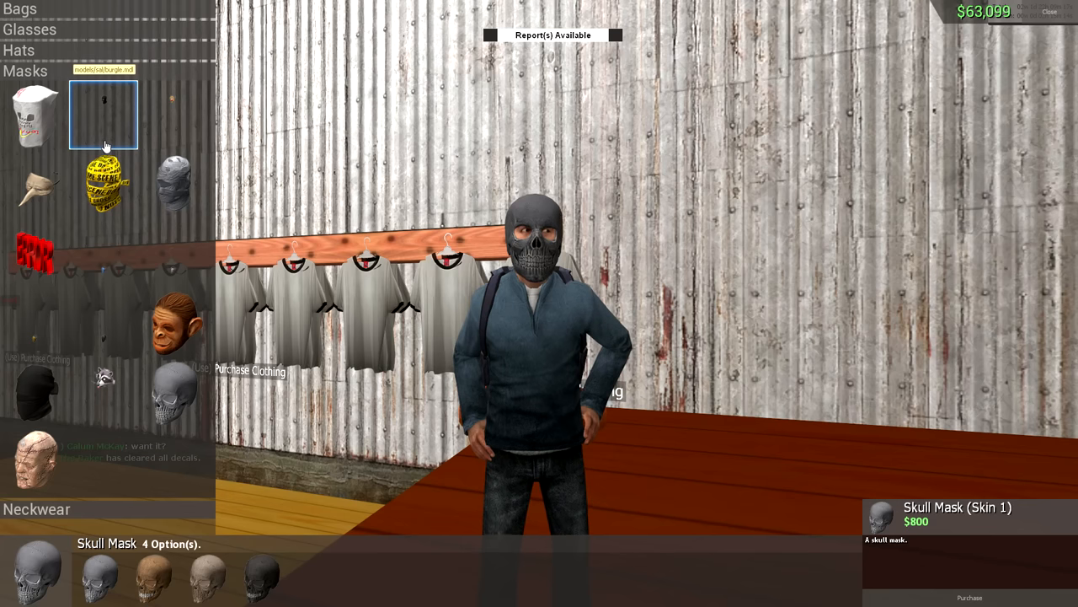
click(102, 115)
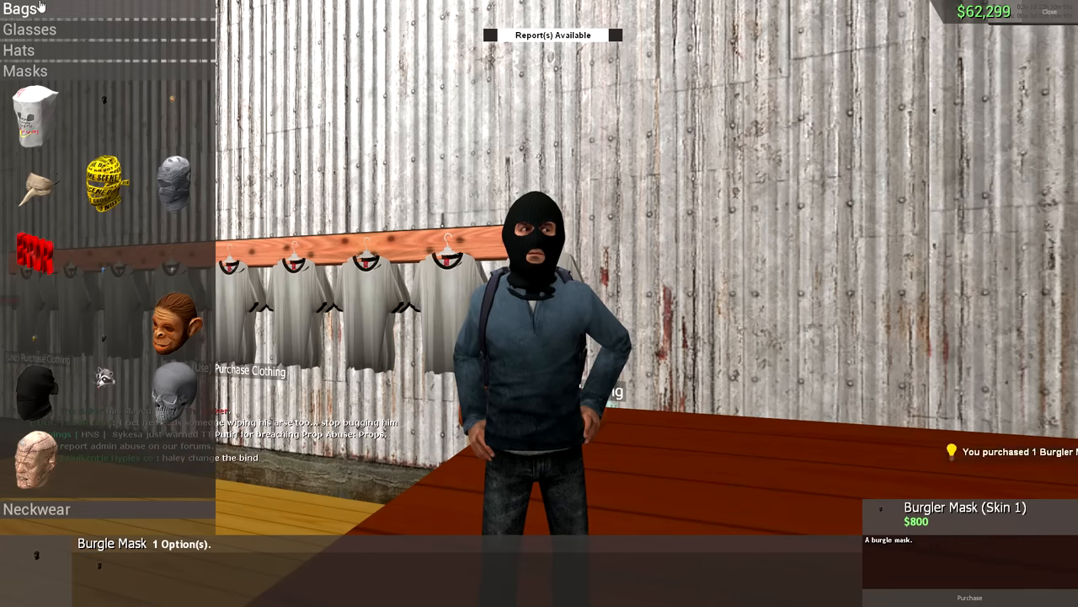
click(18, 50)
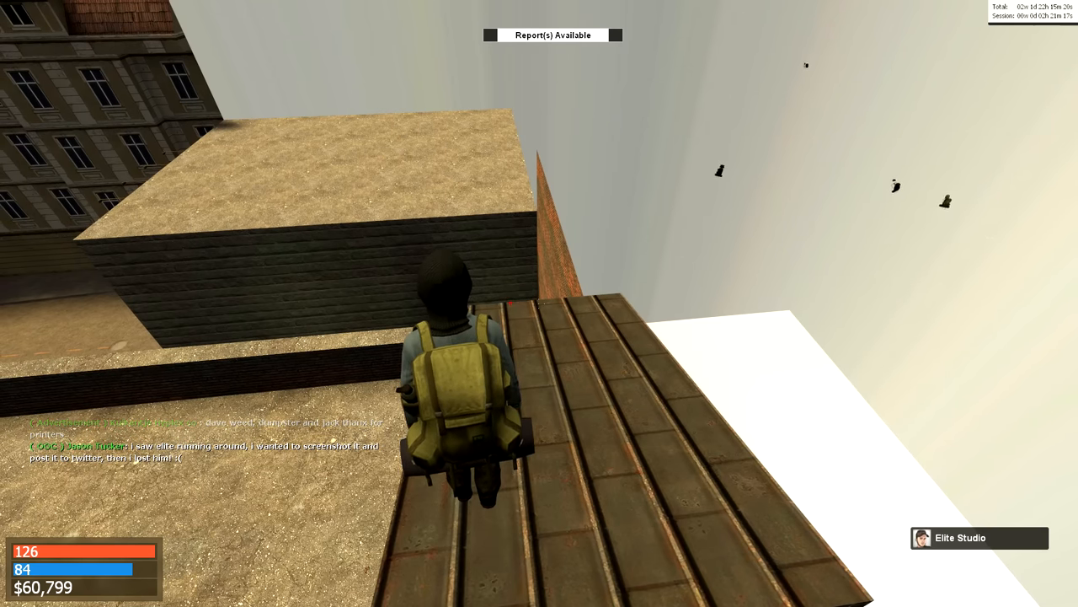
mouse_move(539, 303)
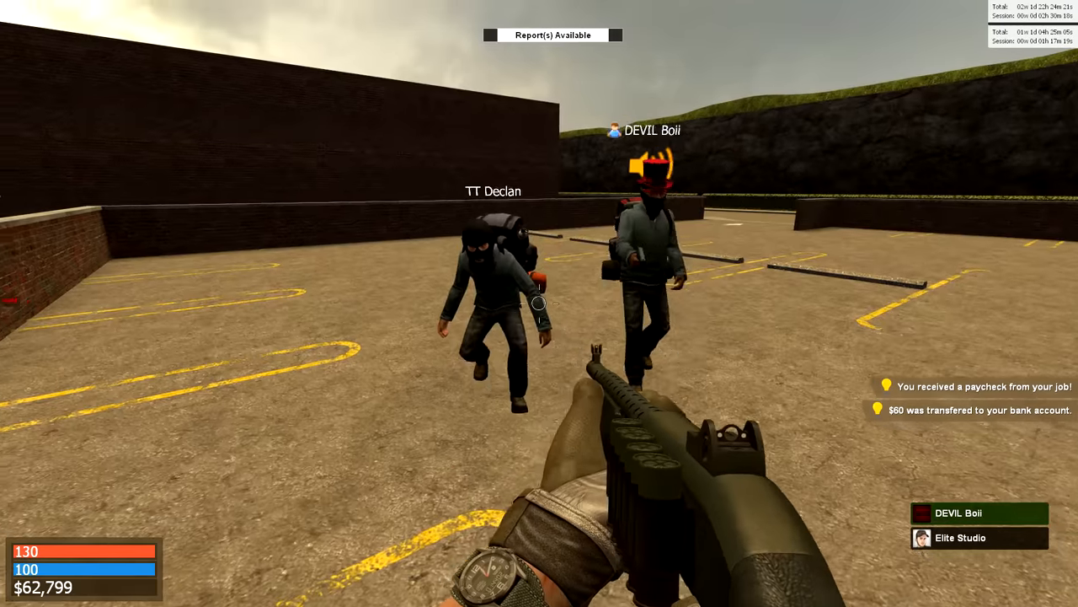
mouse_move(539, 304)
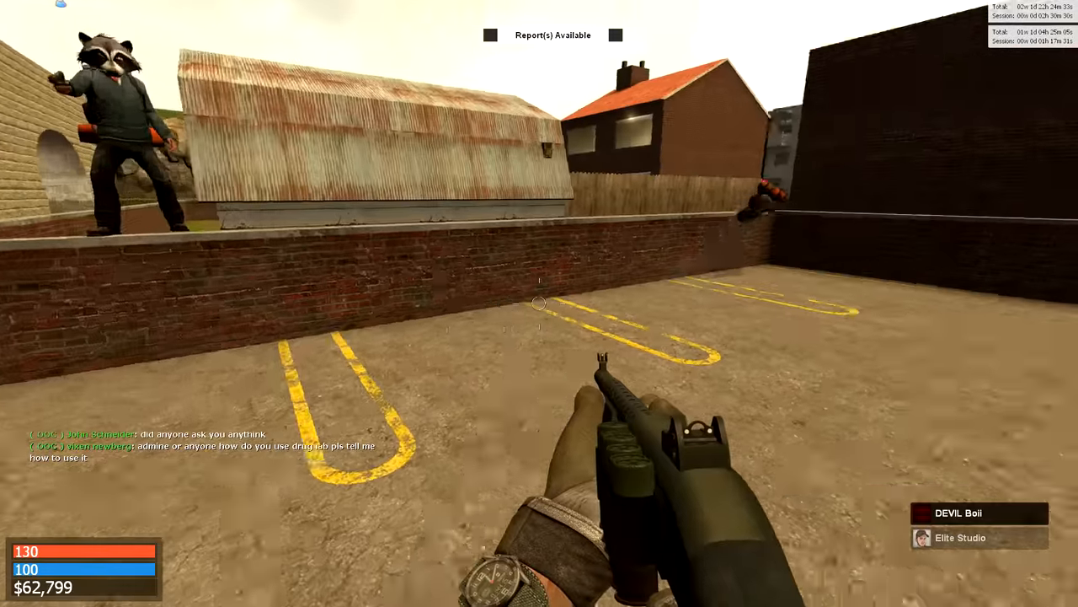
mouse_move(539, 303)
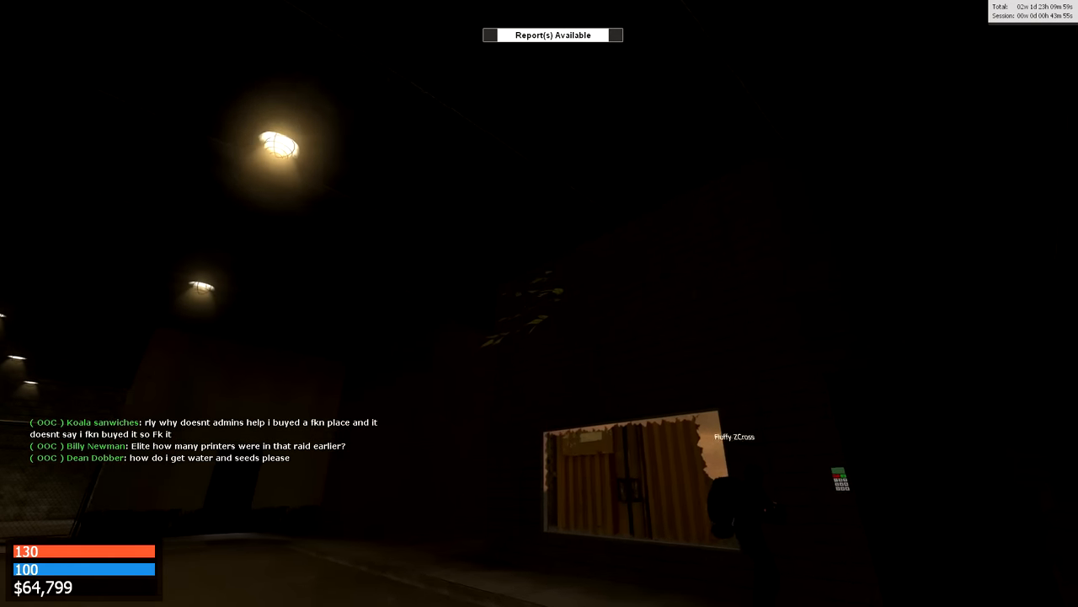
mouse_move(539, 303)
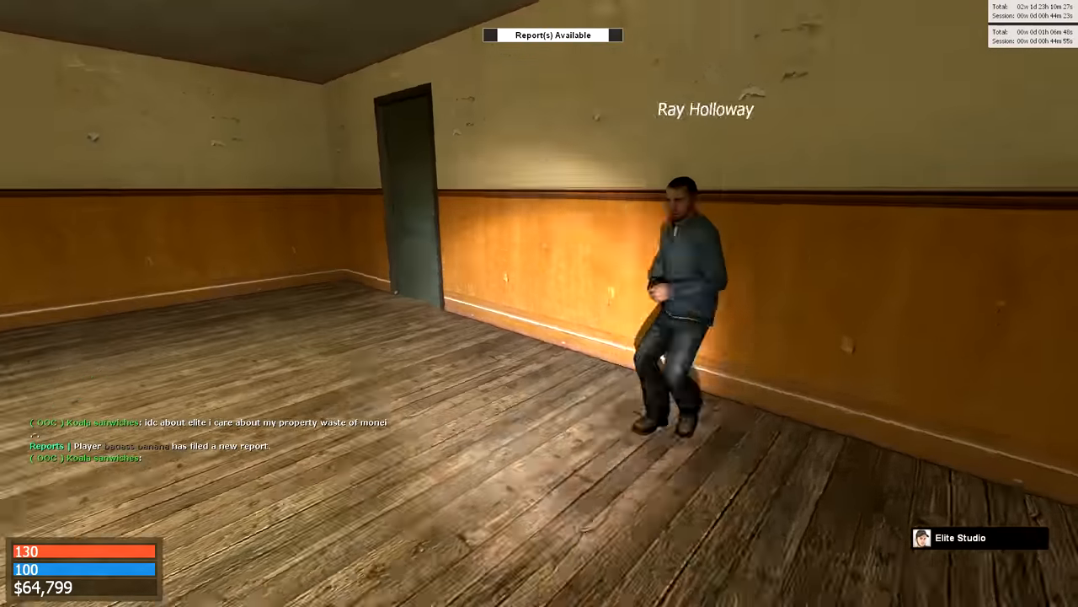
mouse_move(539, 303)
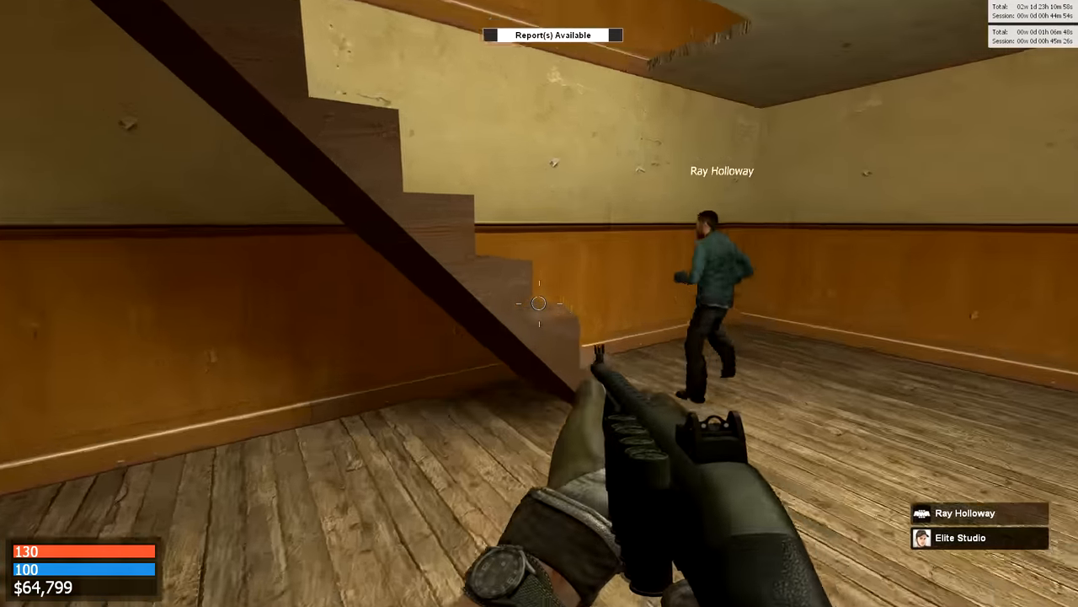
mouse_move(539, 303)
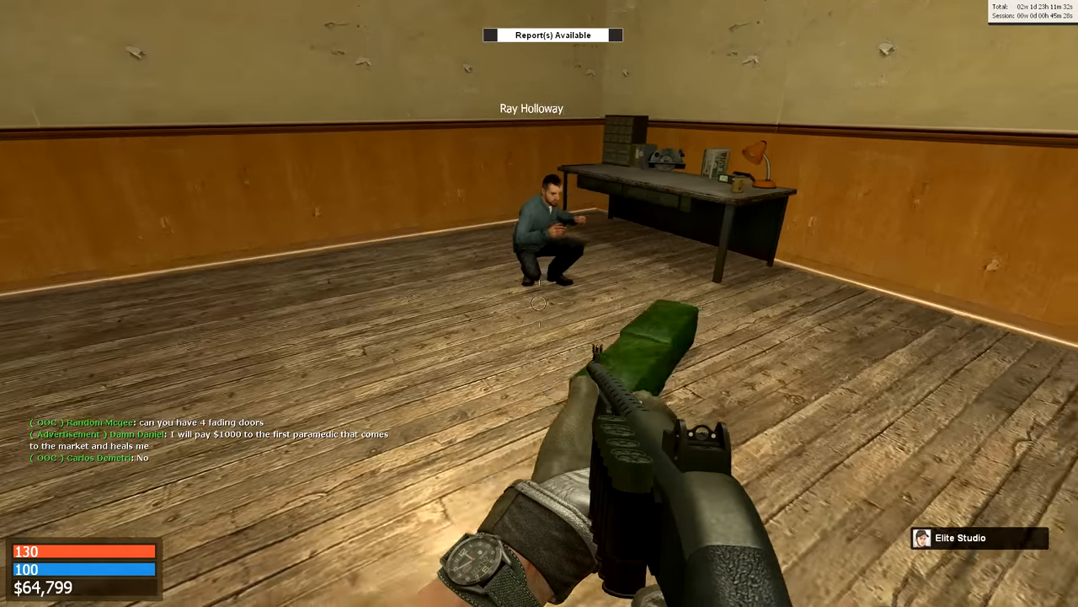
mouse_move(539, 303)
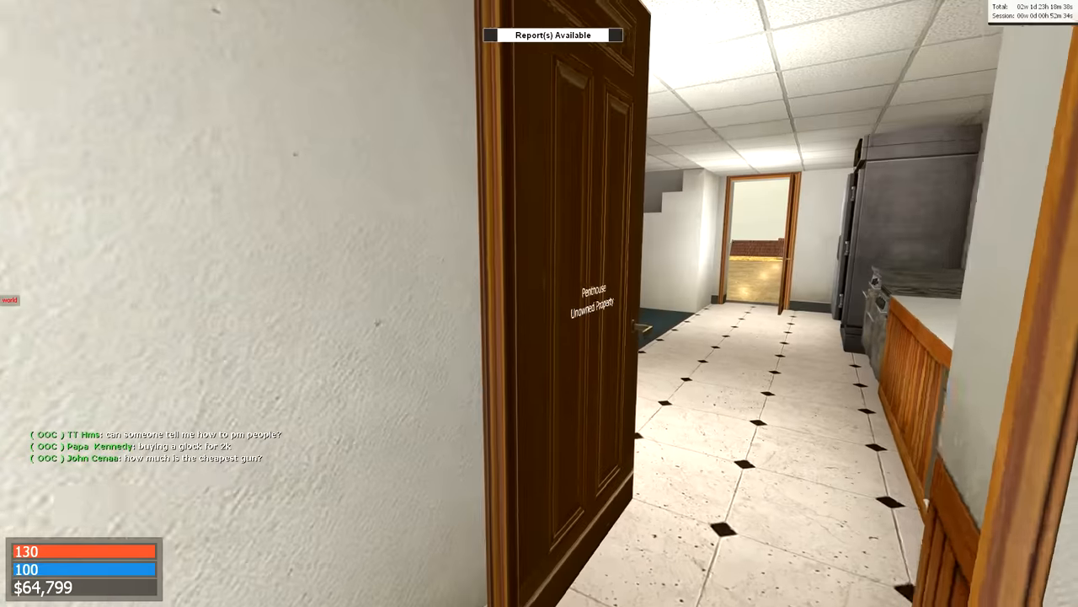
mouse_move(539, 304)
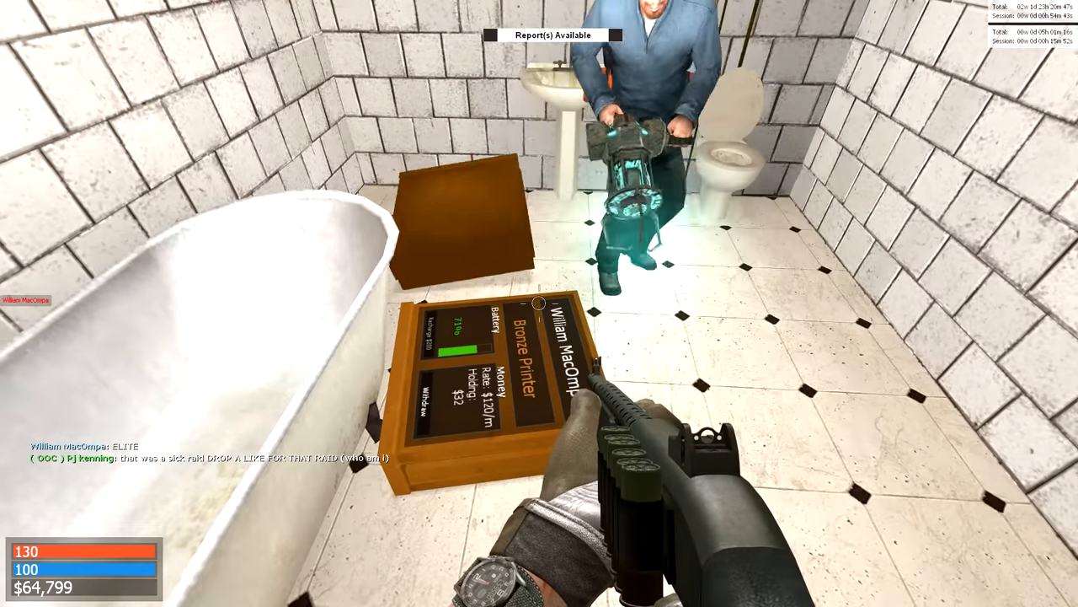
mouse_move(540, 303)
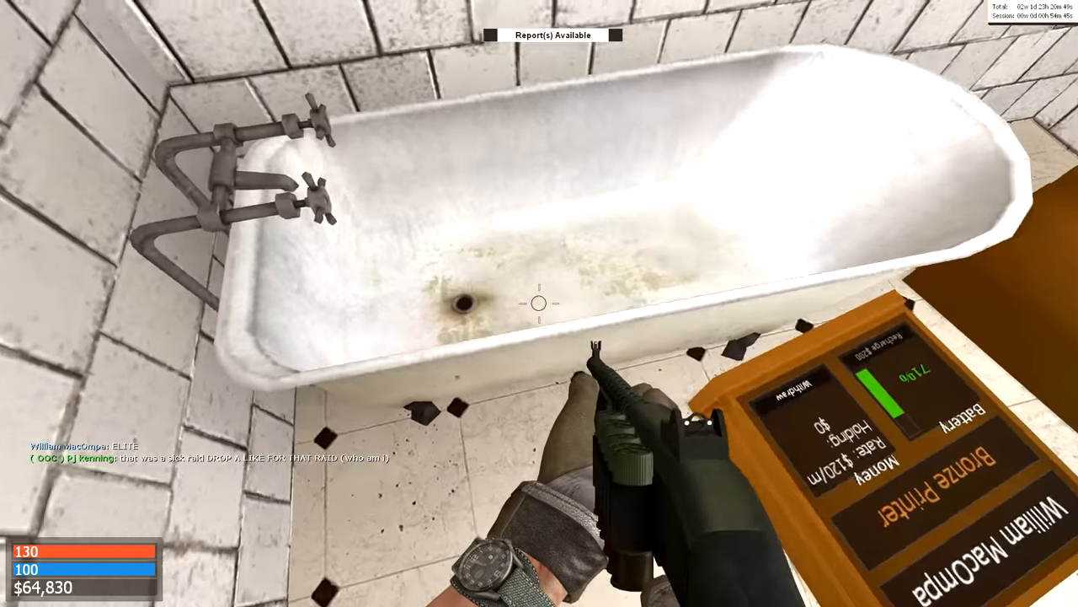
mouse_move(539, 303)
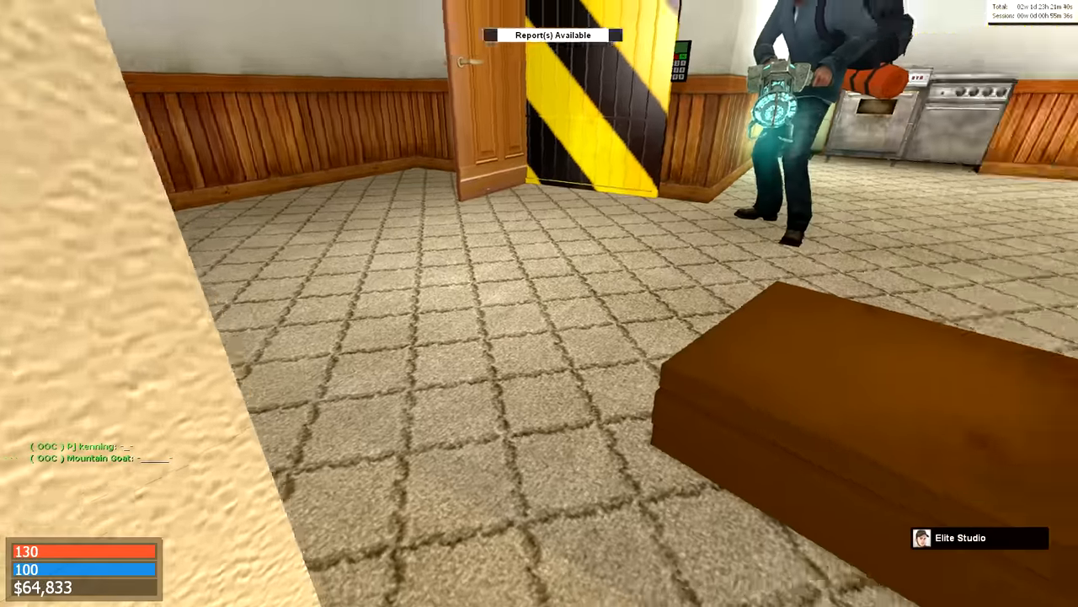
mouse_move(539, 303)
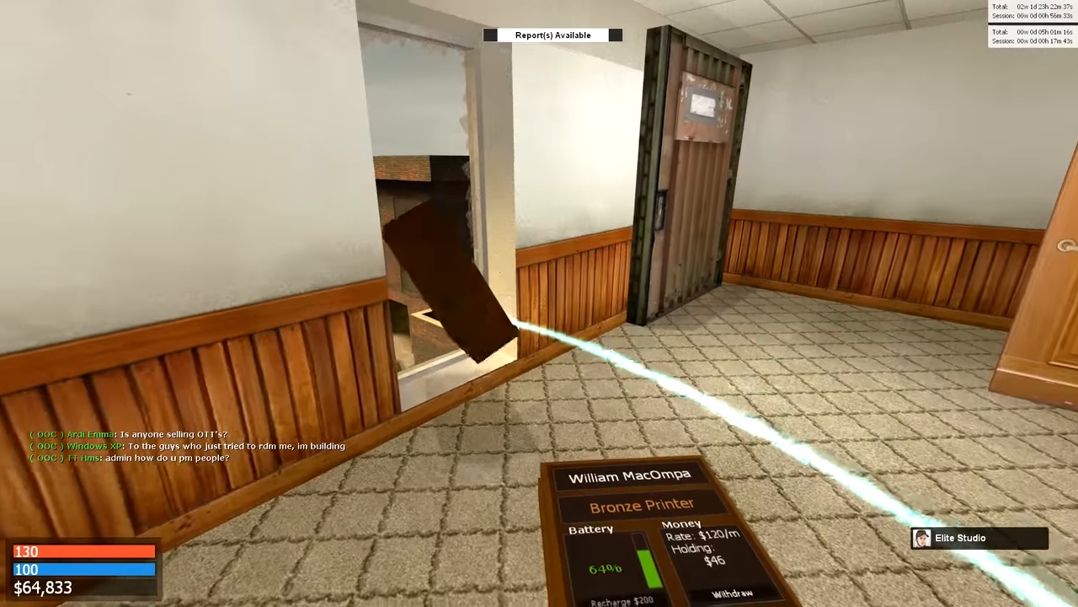
mouse_move(539, 304)
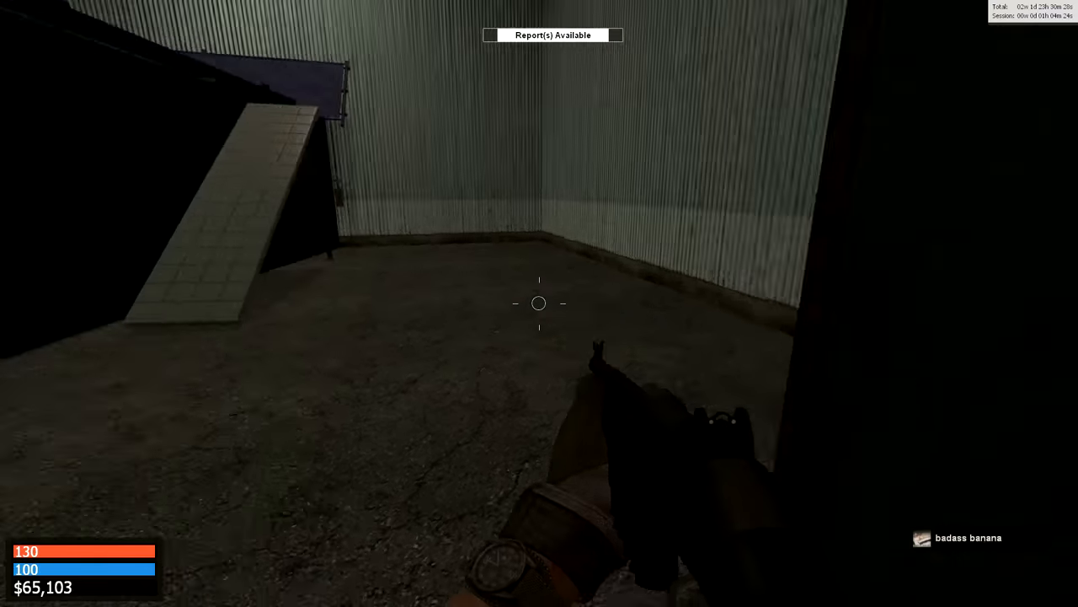
mouse_move(539, 304)
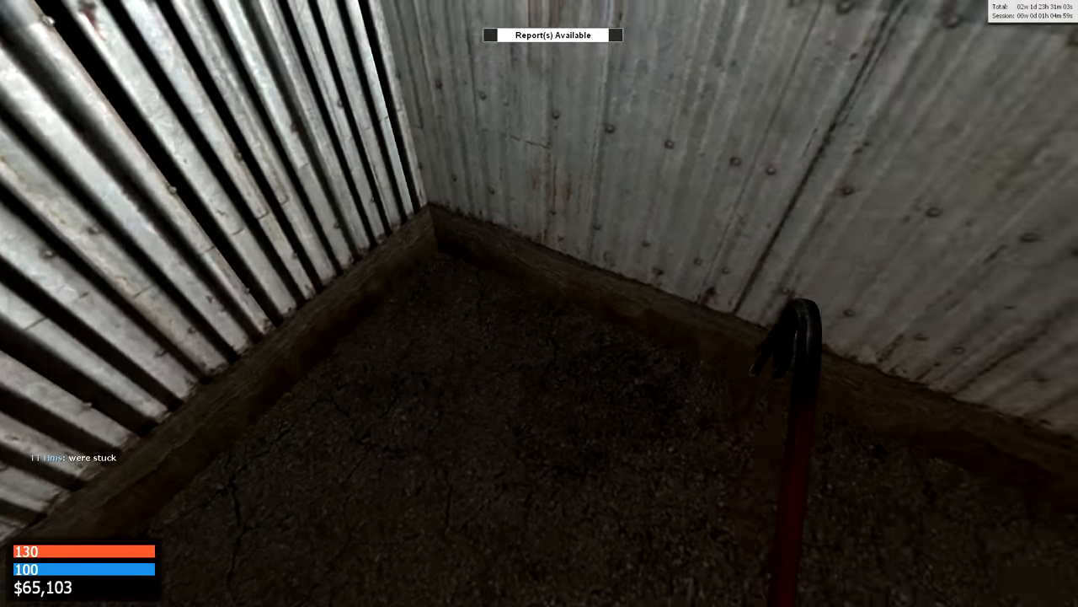
mouse_move(539, 304)
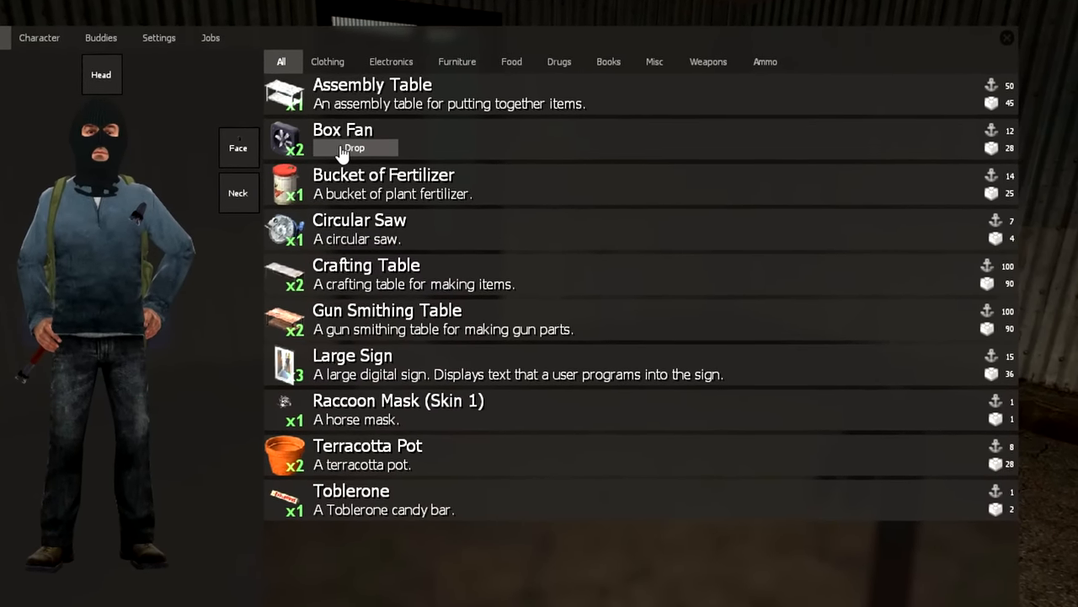
Step: Close the inventory item list and return to the game
key(Escape)
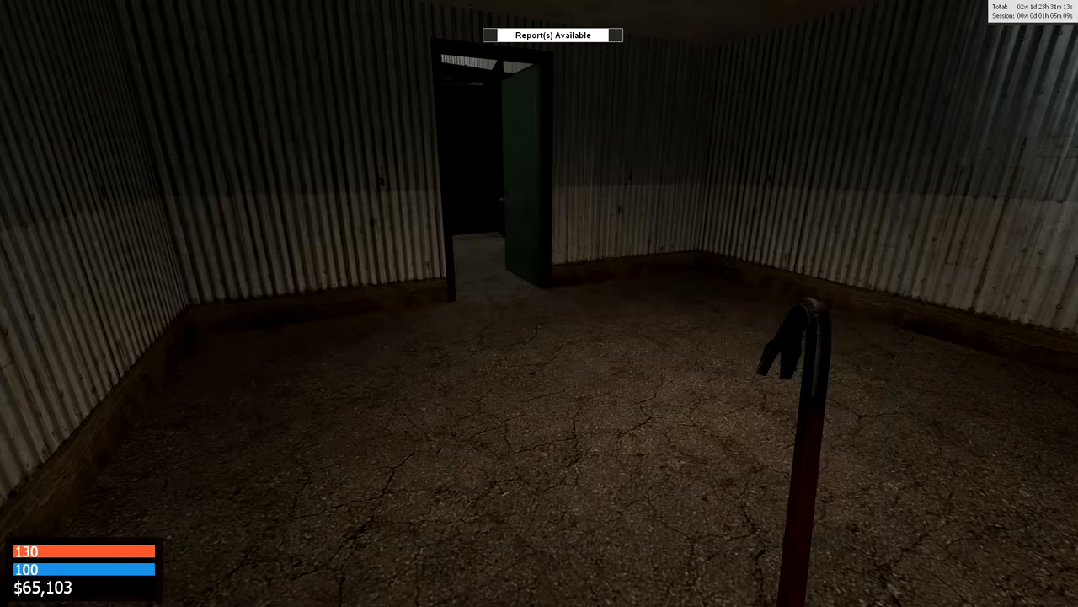